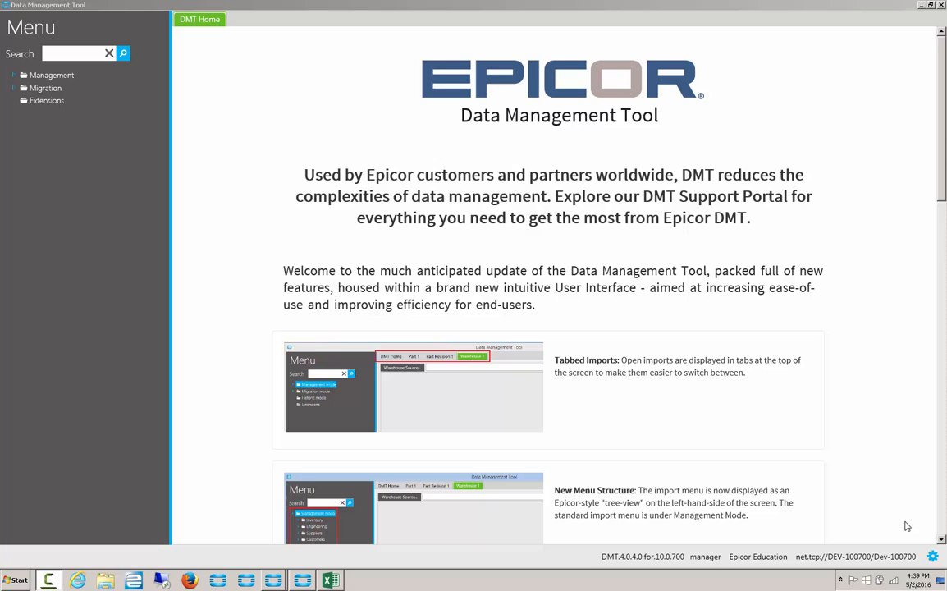
pyautogui.moveTo(901, 474)
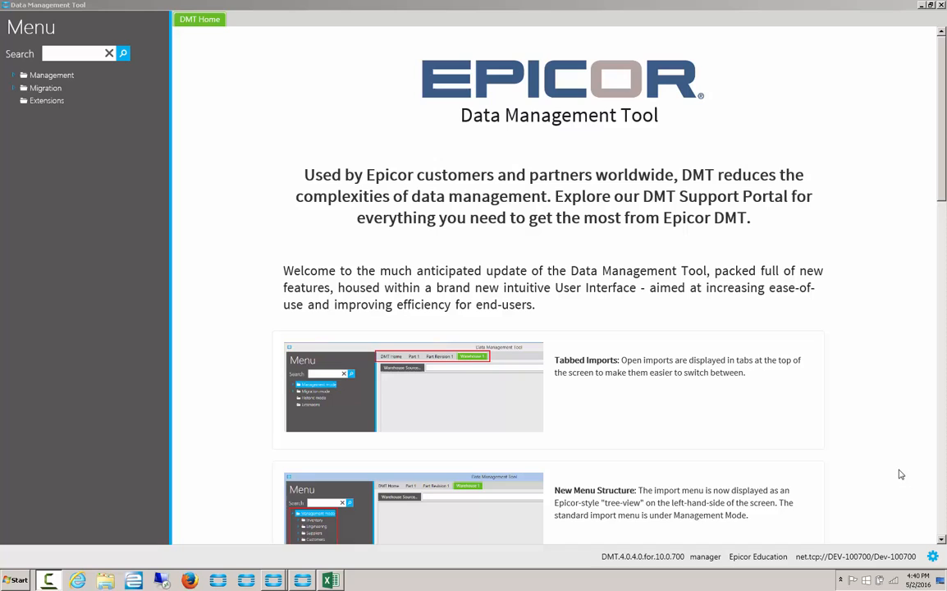
pyautogui.moveTo(535, 320)
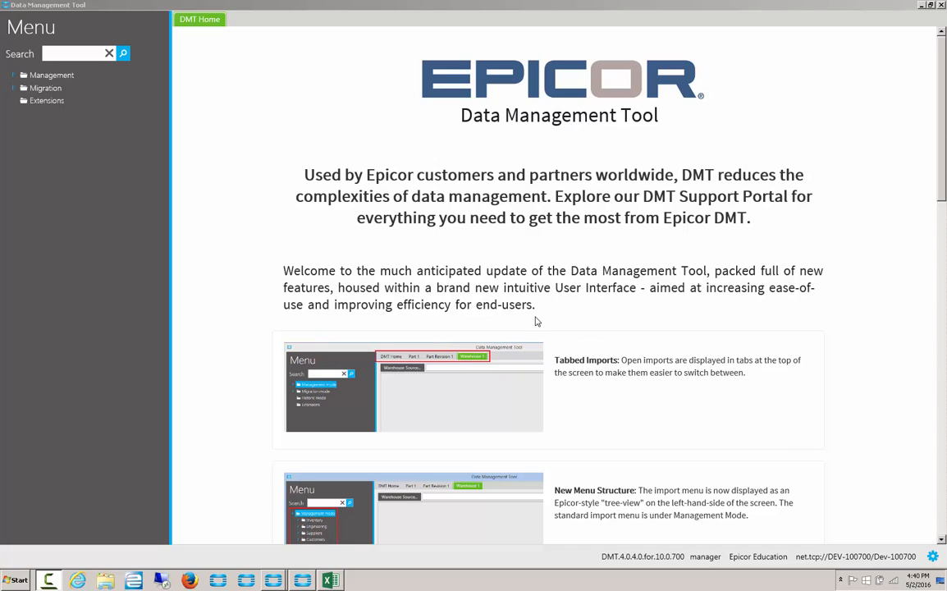
pyautogui.moveTo(364, 259)
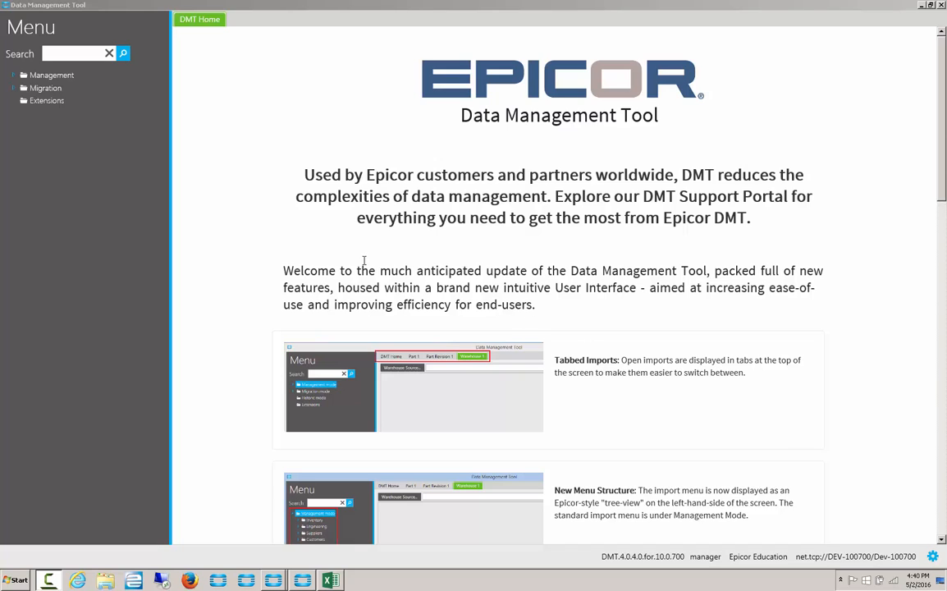
# Expand Management > Inventory and select the Part import
pyautogui.click(13, 75)
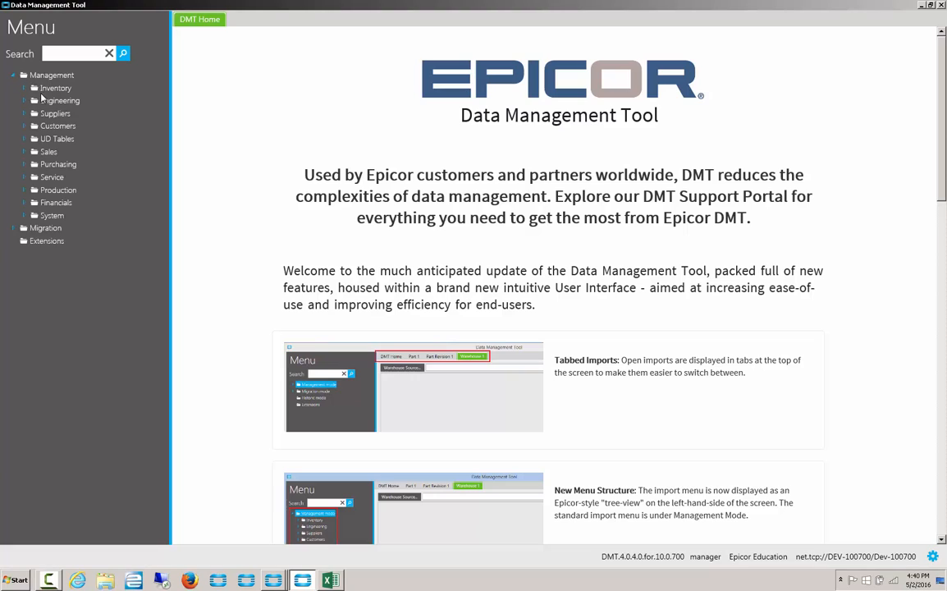
pyautogui.click(56, 89)
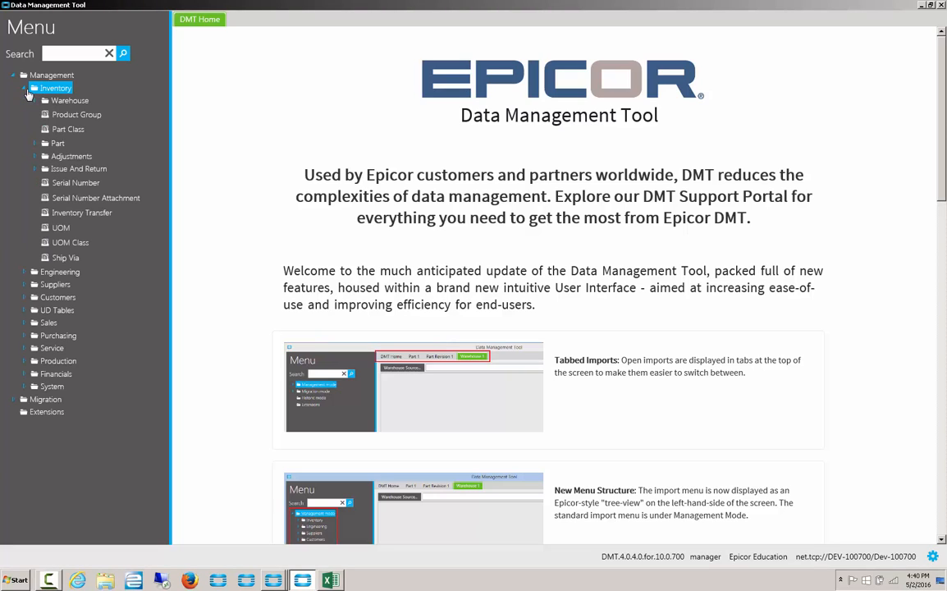
pyautogui.click(58, 143)
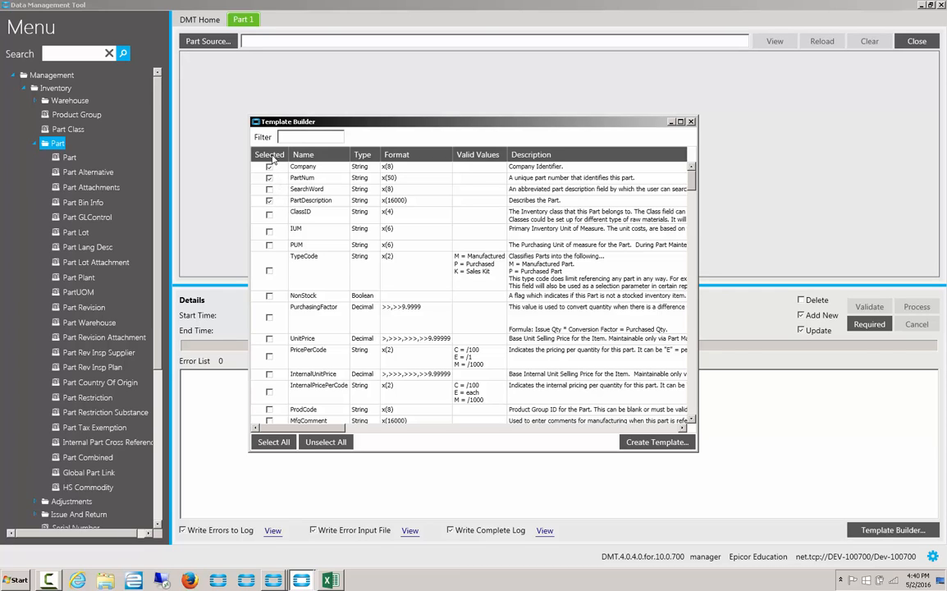
# Create a CSV template from the checked Company, PartNum and PartDescription fields and save it to the Desktop
pyautogui.scroll(-3)
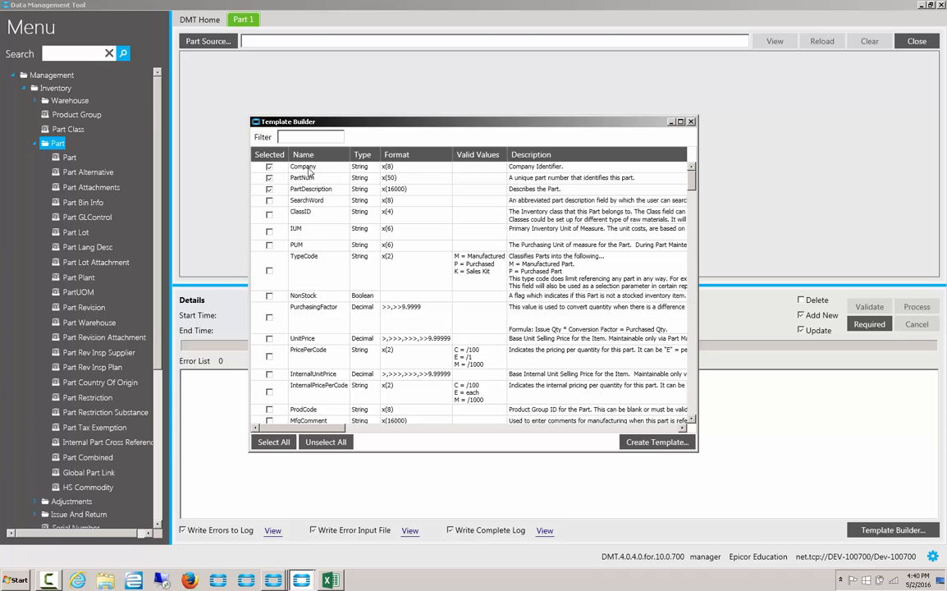
pyautogui.moveTo(433, 403)
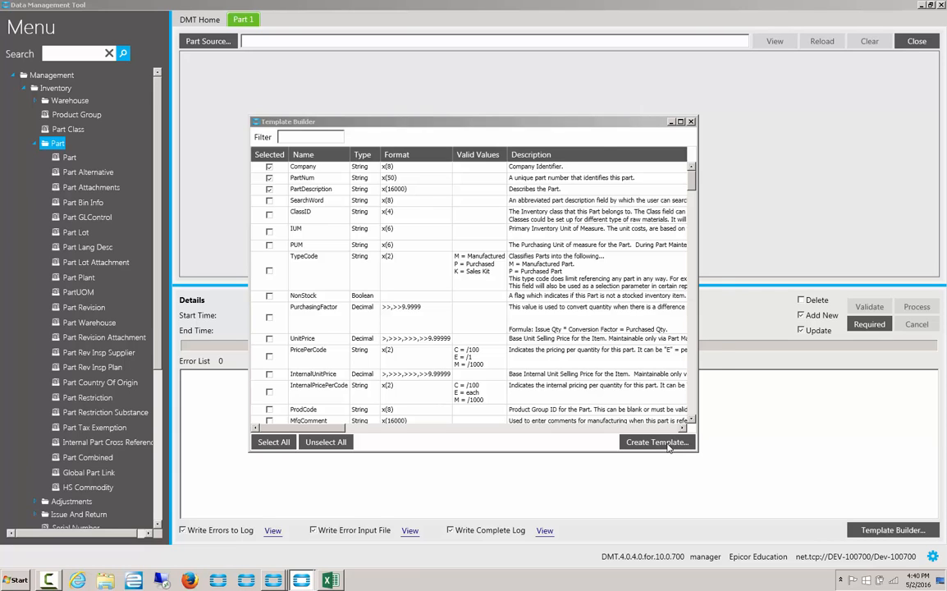
pyautogui.click(657, 442)
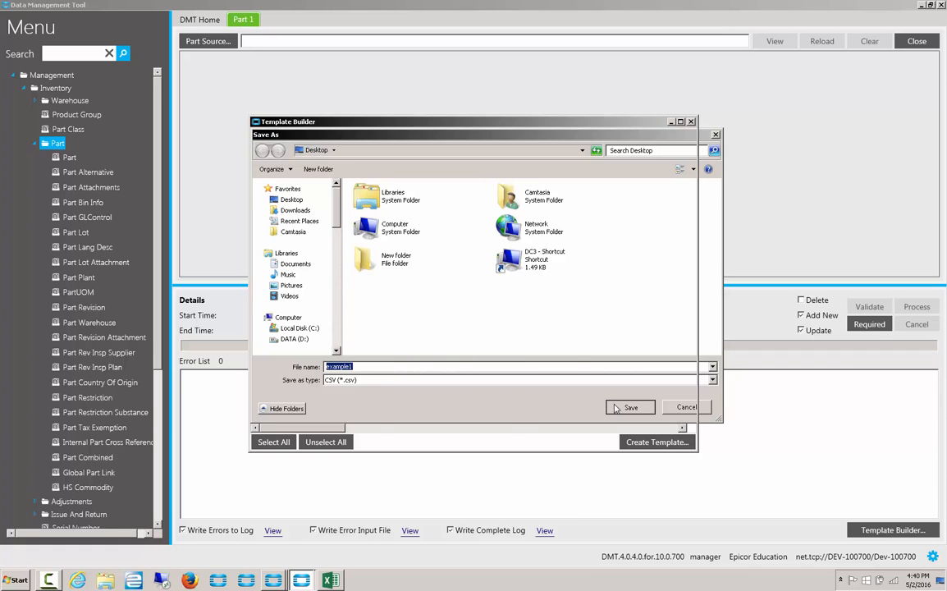
pyautogui.click(630, 407)
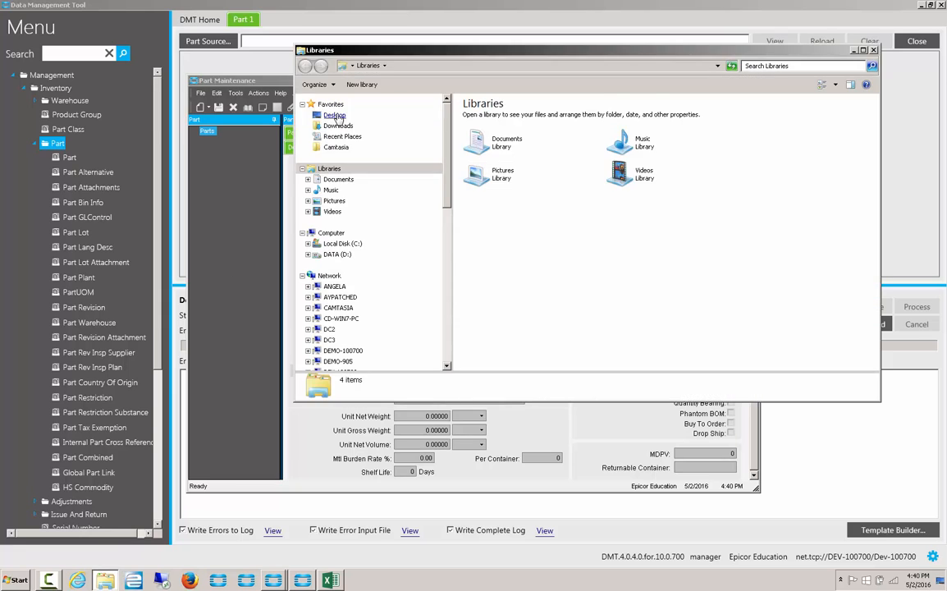
# Fill row 2 with company EPIC06, part number 123456789 and description 'Example part'
pyautogui.click(330, 581)
pyautogui.write('E')
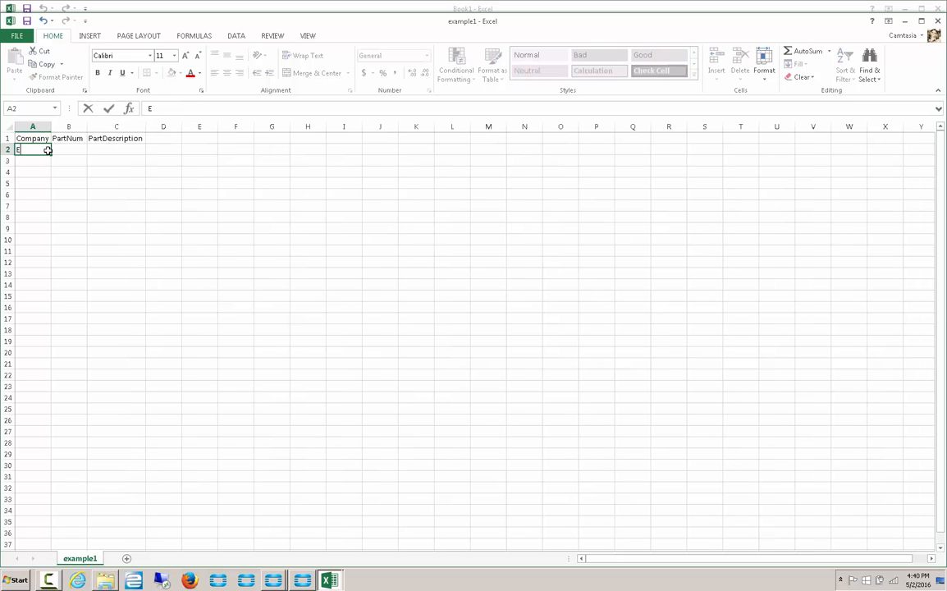
pyautogui.write('PC-06')
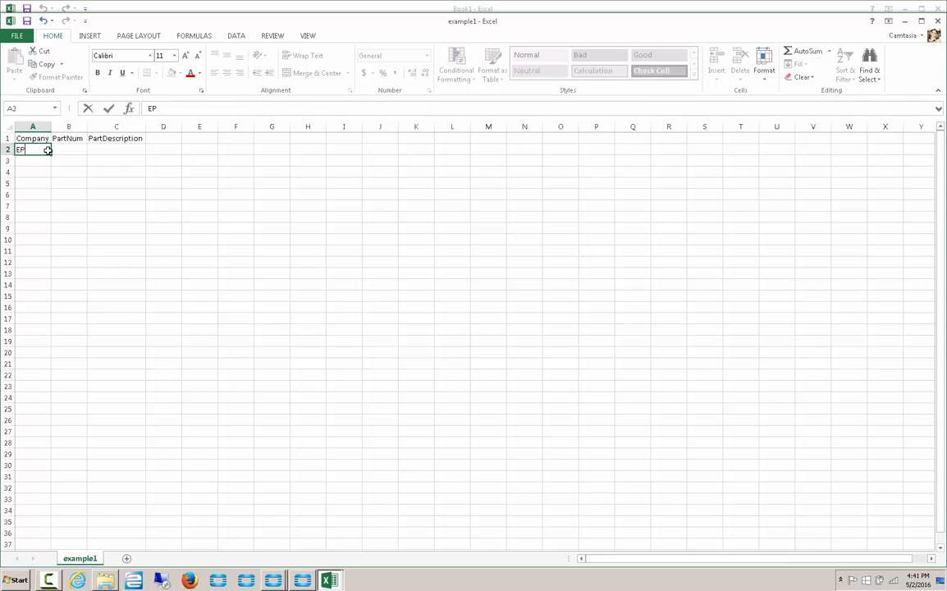
pyautogui.write('//')
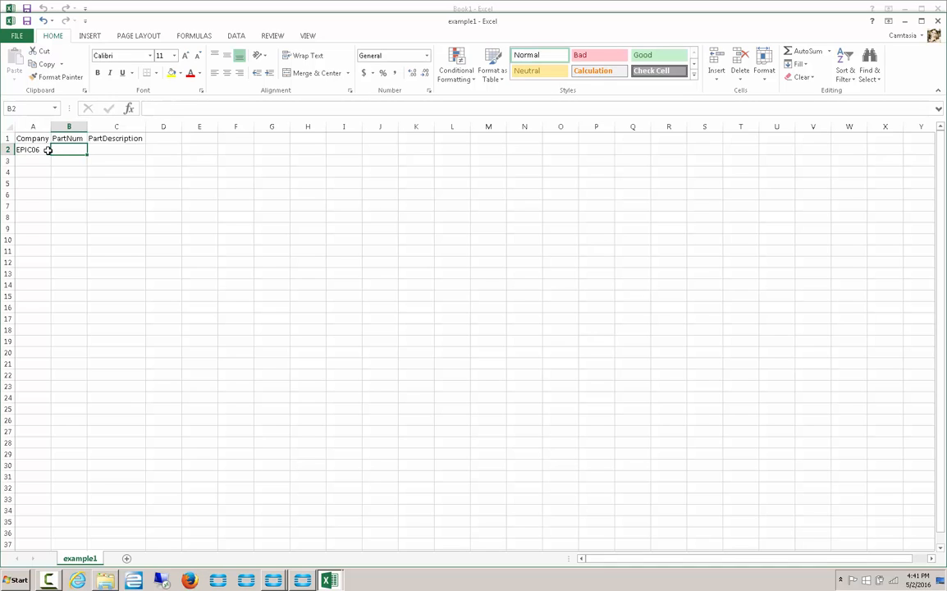
pyautogui.write('123456789')
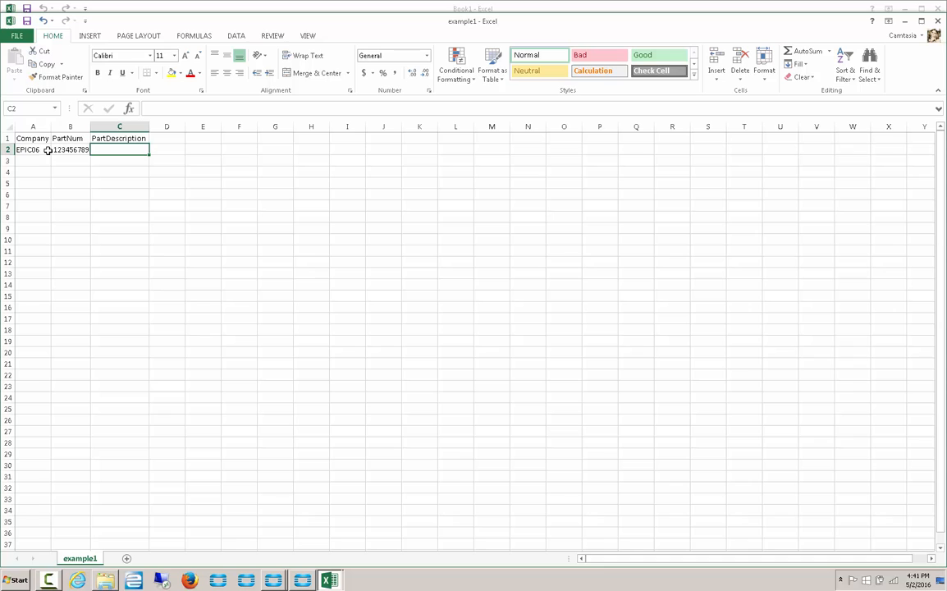
pyautogui.write('E')
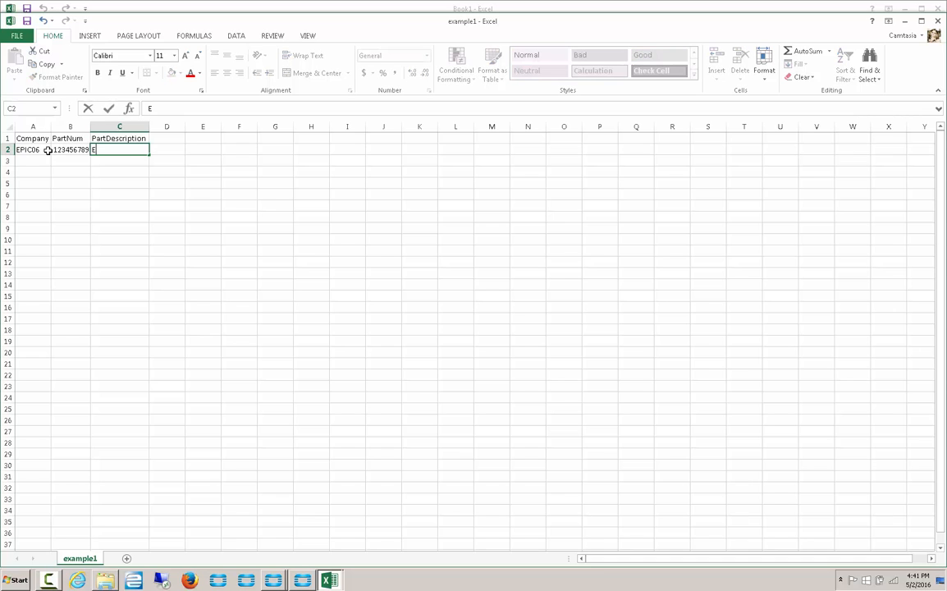
pyautogui.write('xample part')
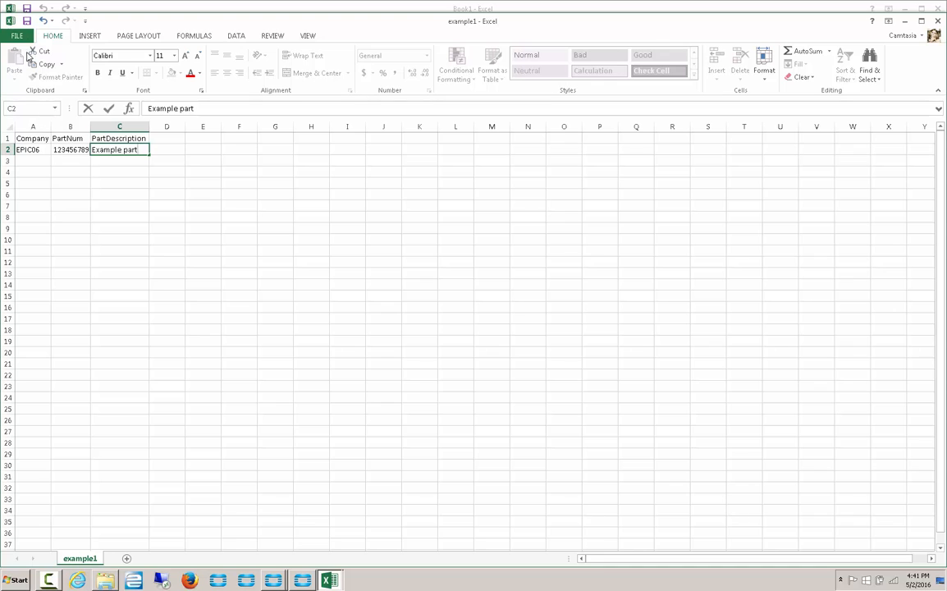
# Save example1 keeping the CSV format and close the workbook
pyautogui.press('ctrl+s')
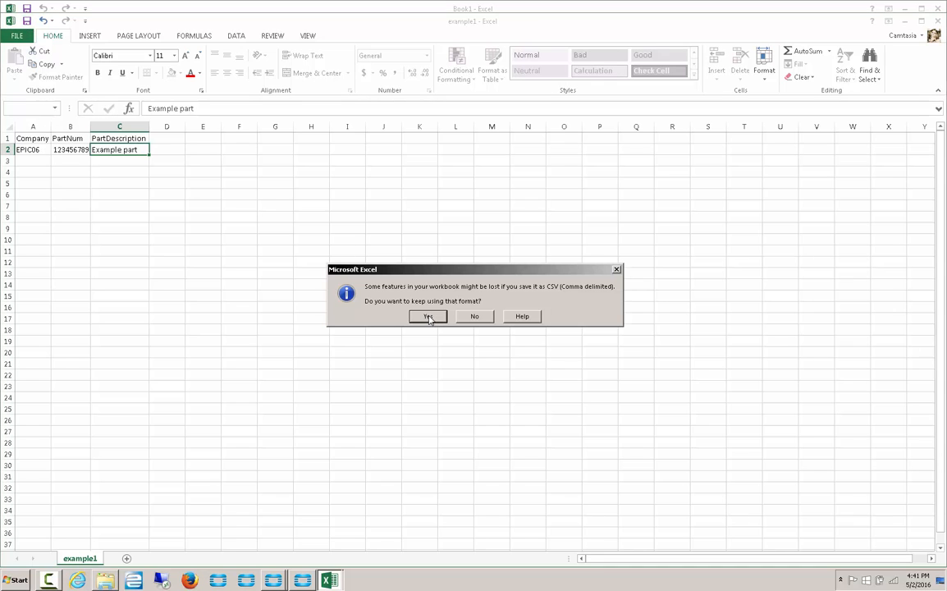
pyautogui.moveTo(550, 293)
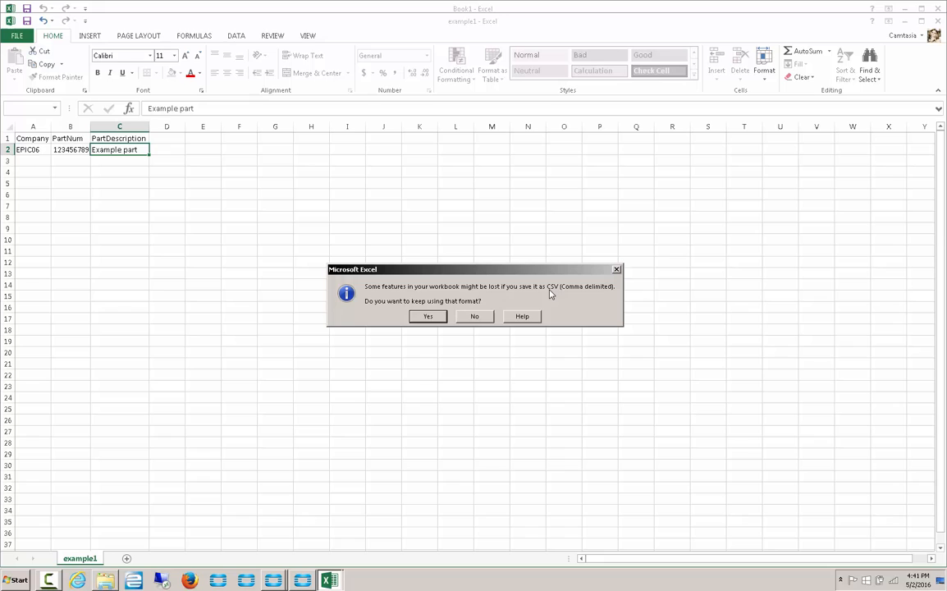
pyautogui.moveTo(445, 299)
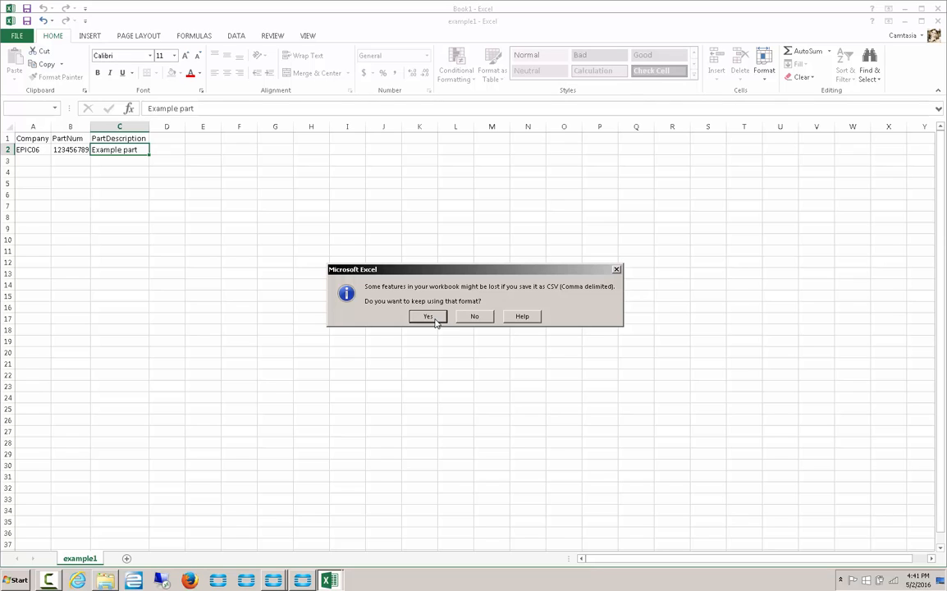
pyautogui.click(426, 315)
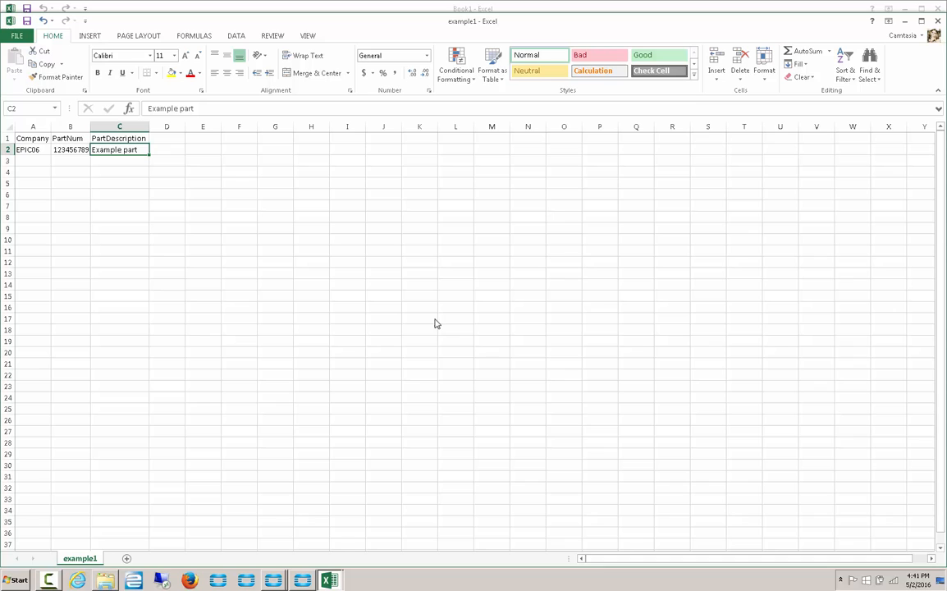
pyautogui.moveTo(935, 22)
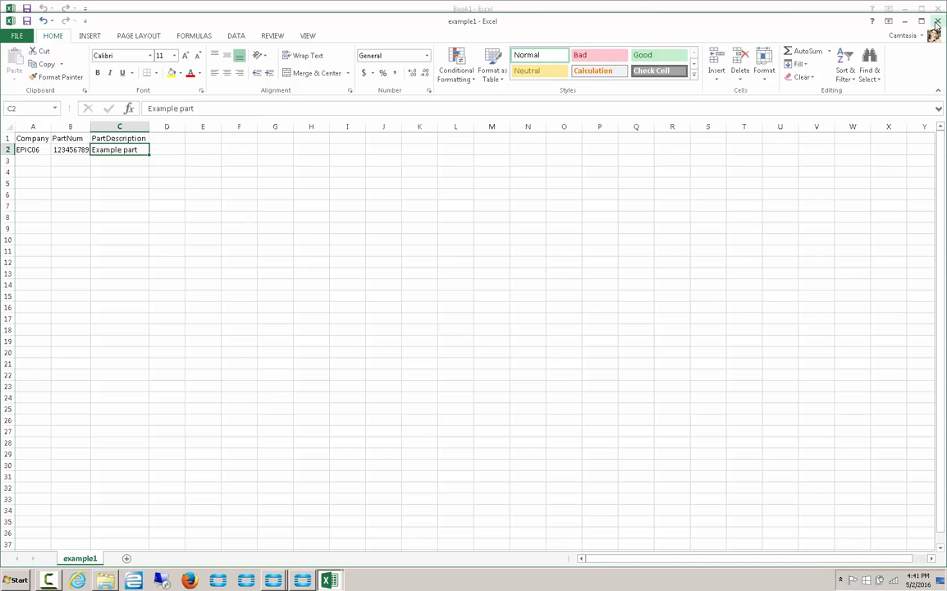
pyautogui.click(937, 21)
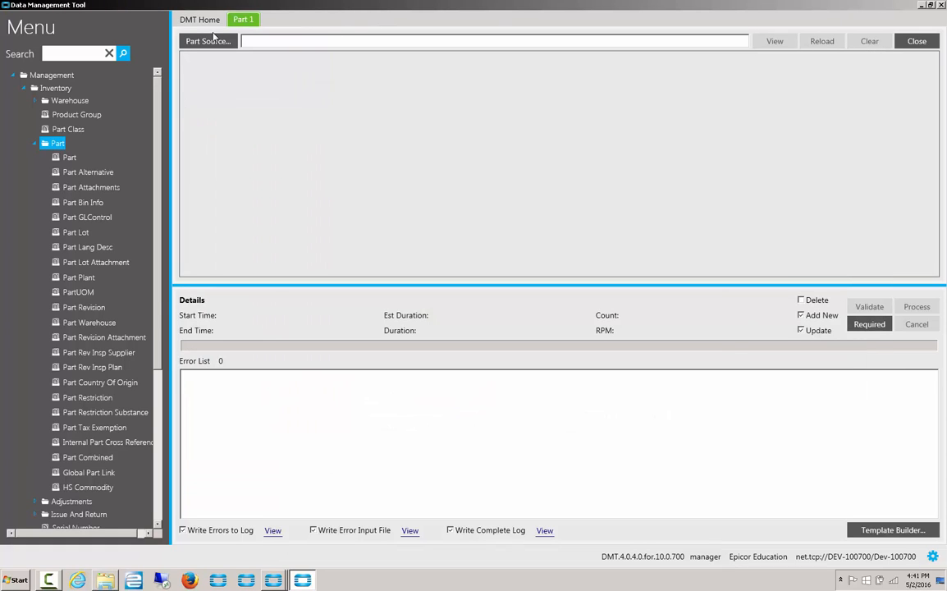
# Load example1.csv as the Part import source and bring up Part Maintenance
pyautogui.click(207, 41)
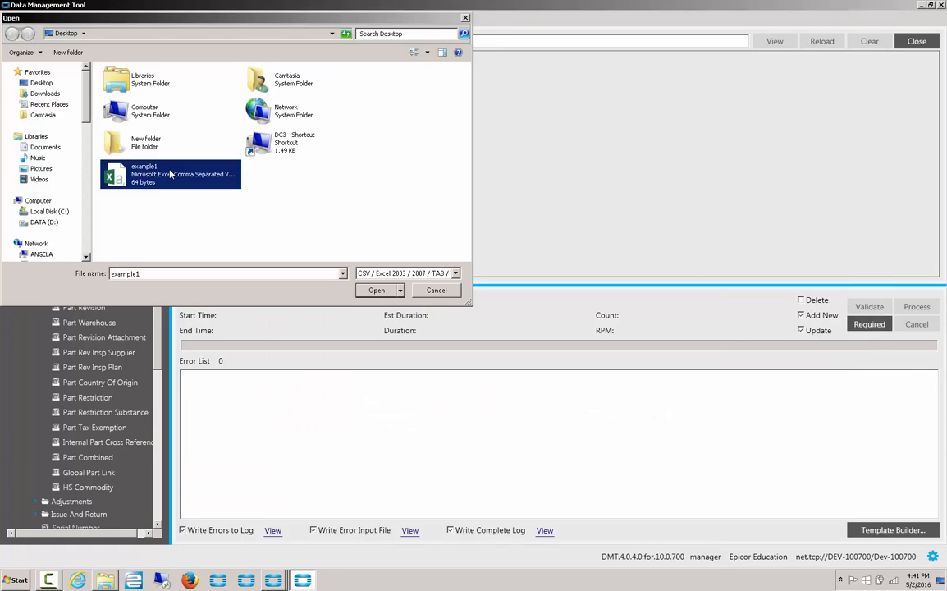
pyautogui.click(376, 289)
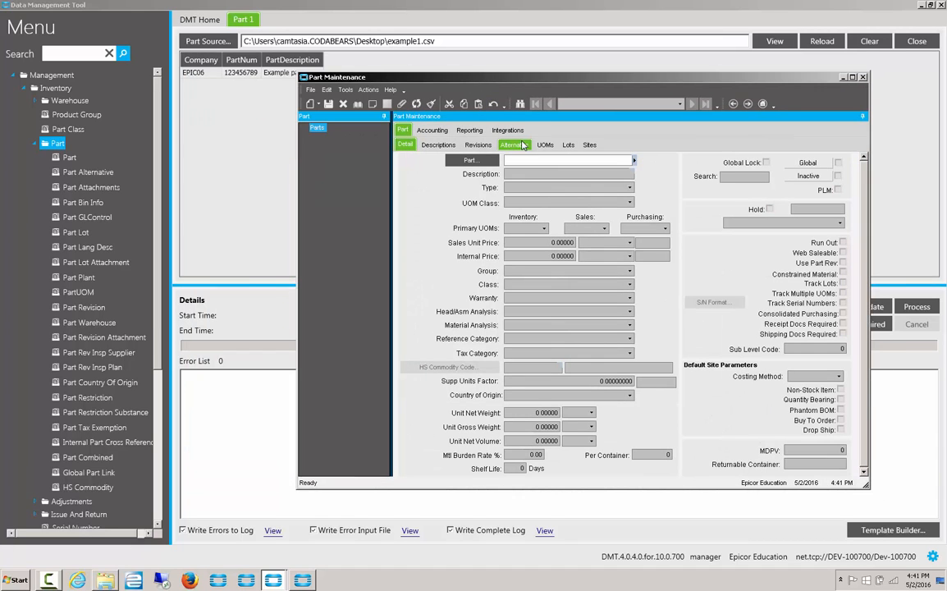
pyautogui.write('123456')
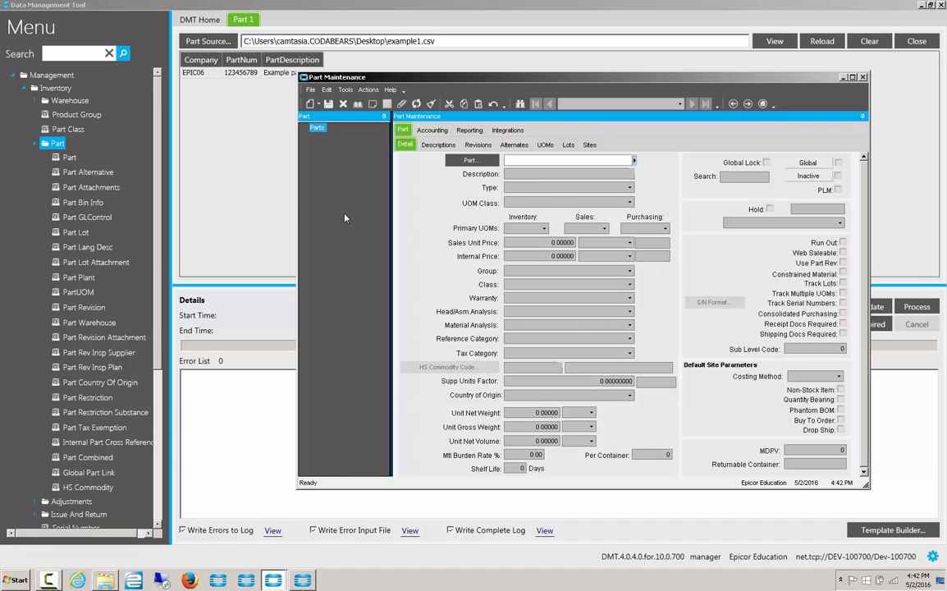
# Process the loaded part file, importing 1 of 1 records with no errors
pyautogui.click(863, 77)
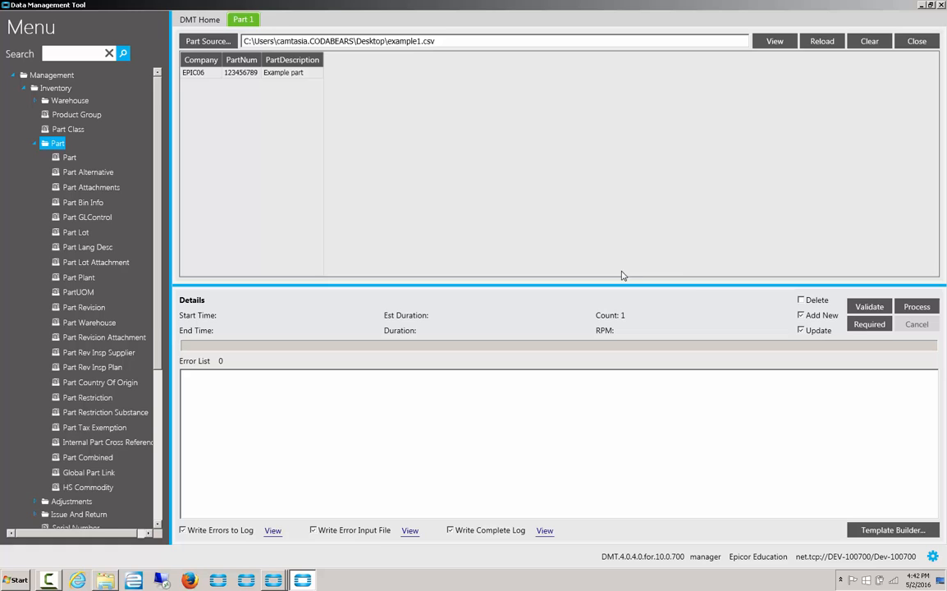
pyautogui.click(915, 307)
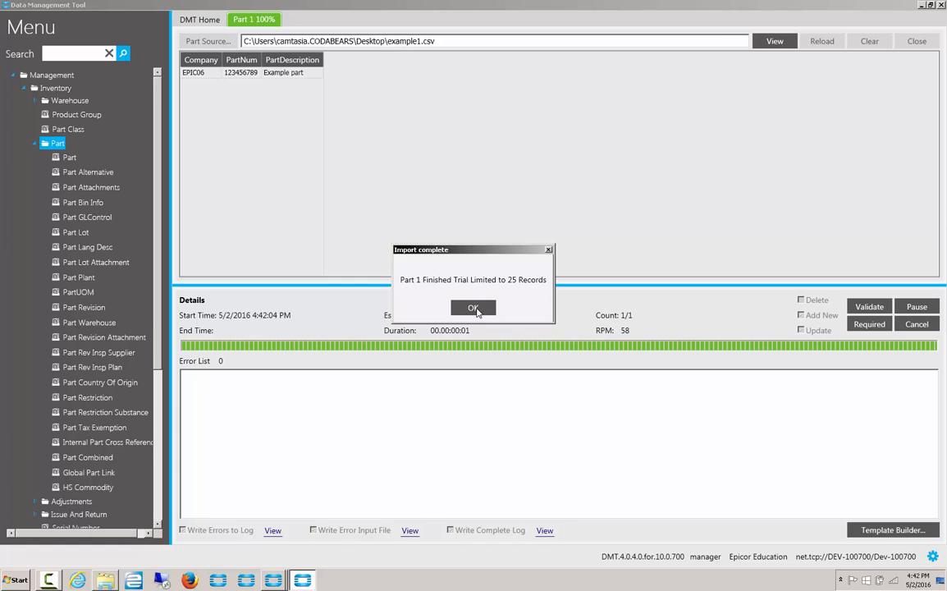
pyautogui.click(473, 307)
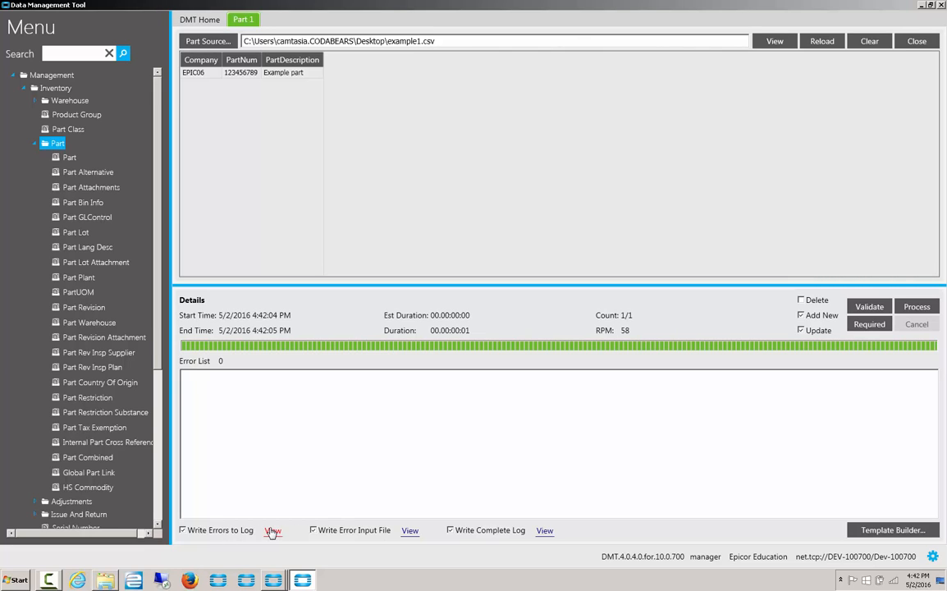
pyautogui.moveTo(203, 401)
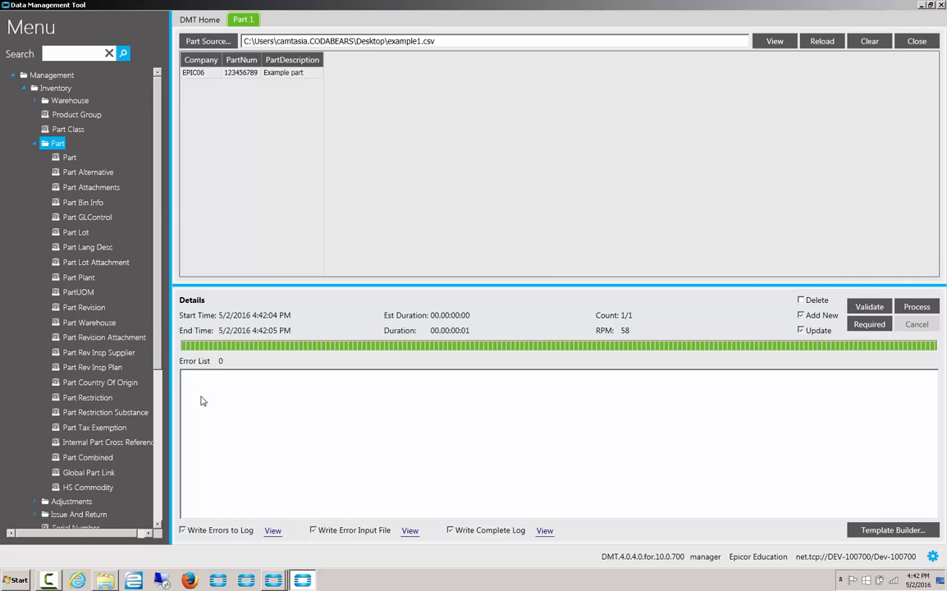
pyautogui.moveTo(262, 460)
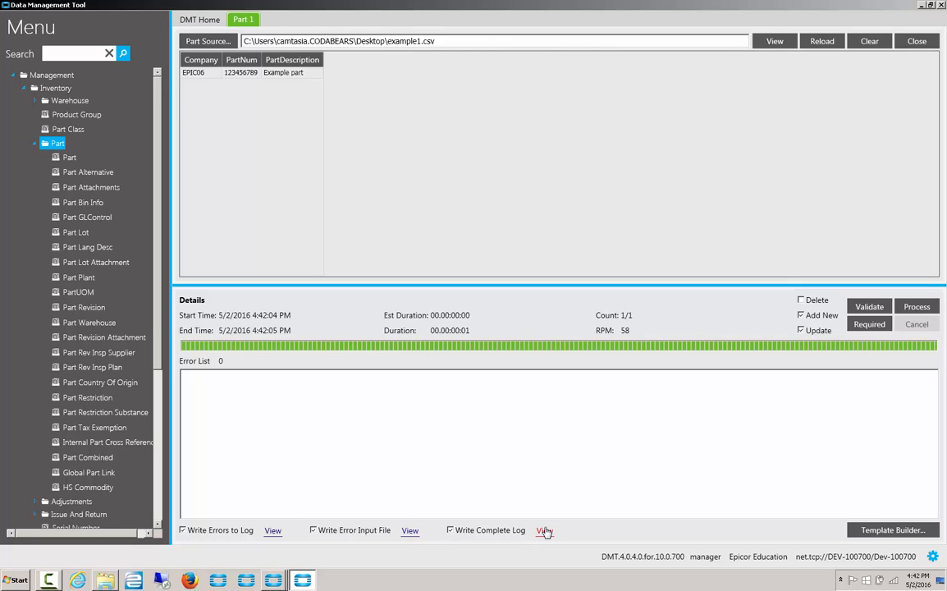
pyautogui.click(545, 529)
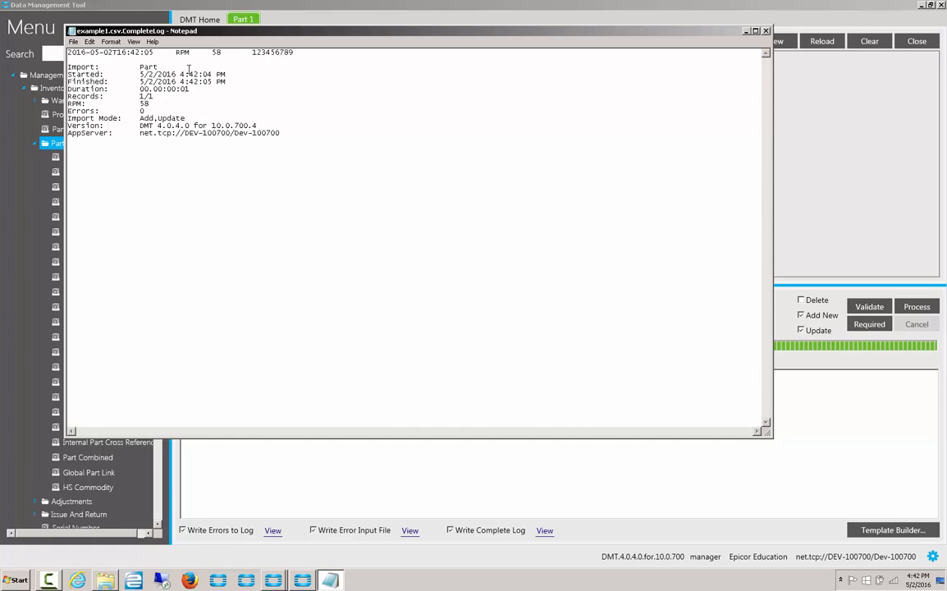
pyautogui.moveTo(581, 49)
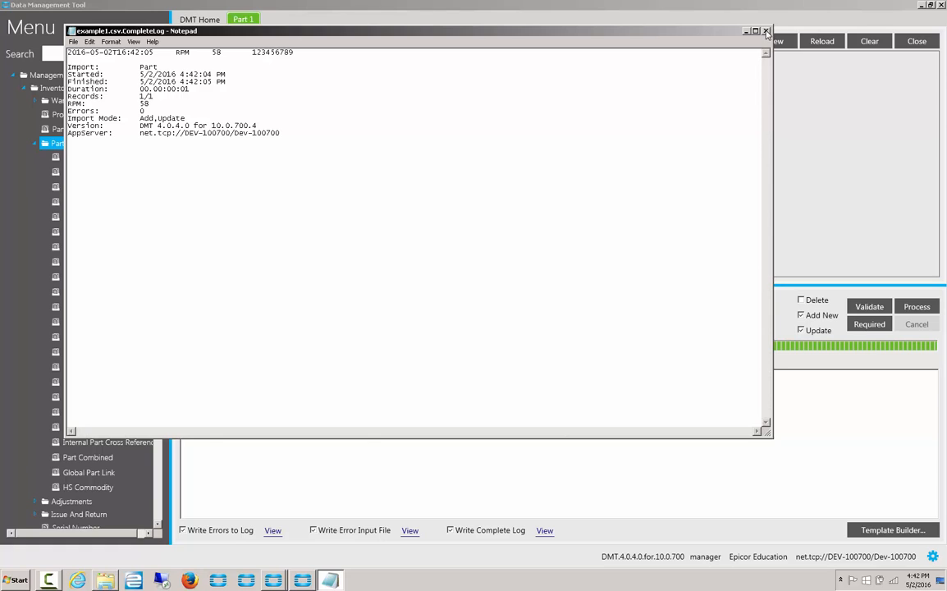
pyautogui.click(764, 30)
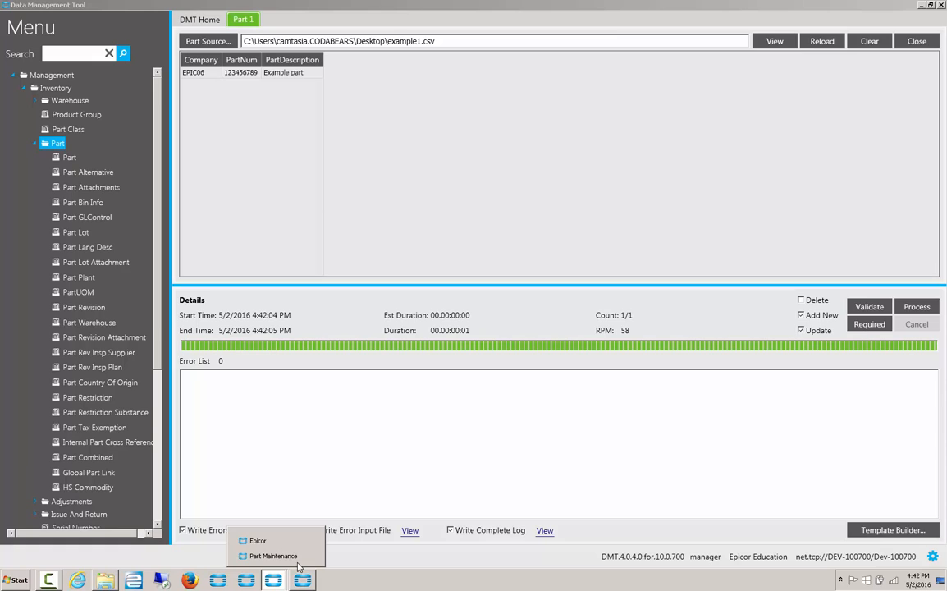
pyautogui.click(272, 554)
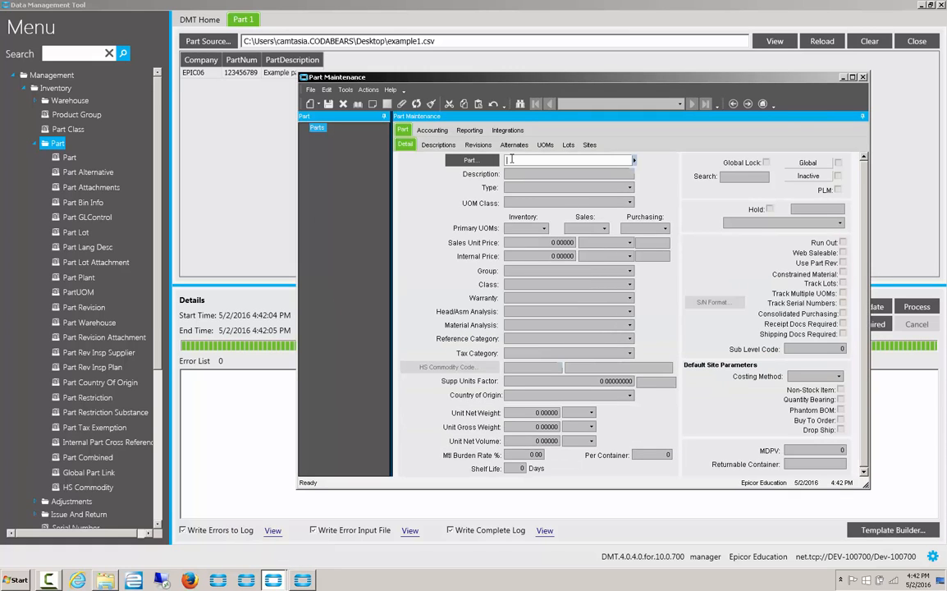
pyautogui.write('123456789')
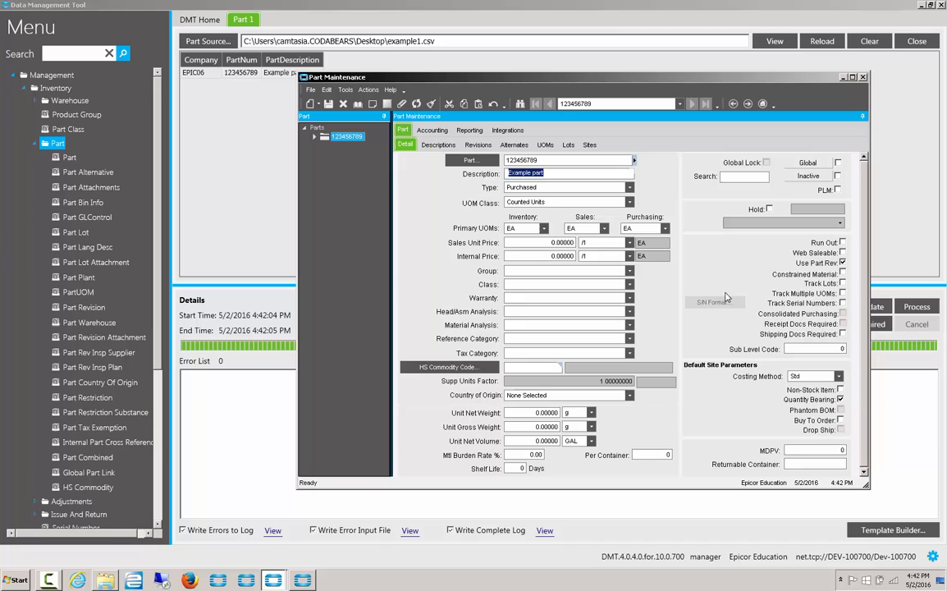
pyautogui.moveTo(899, 118)
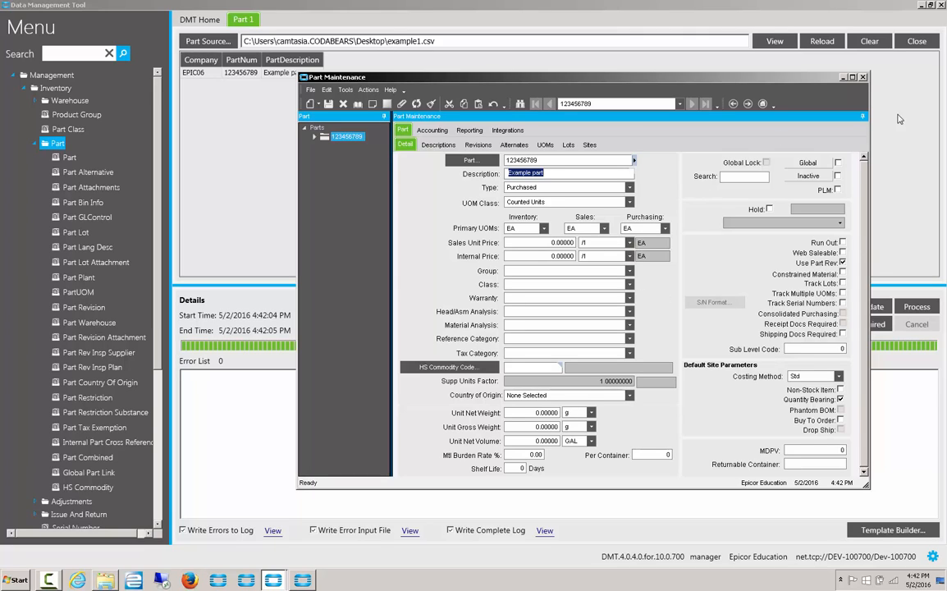
pyautogui.moveTo(863, 78)
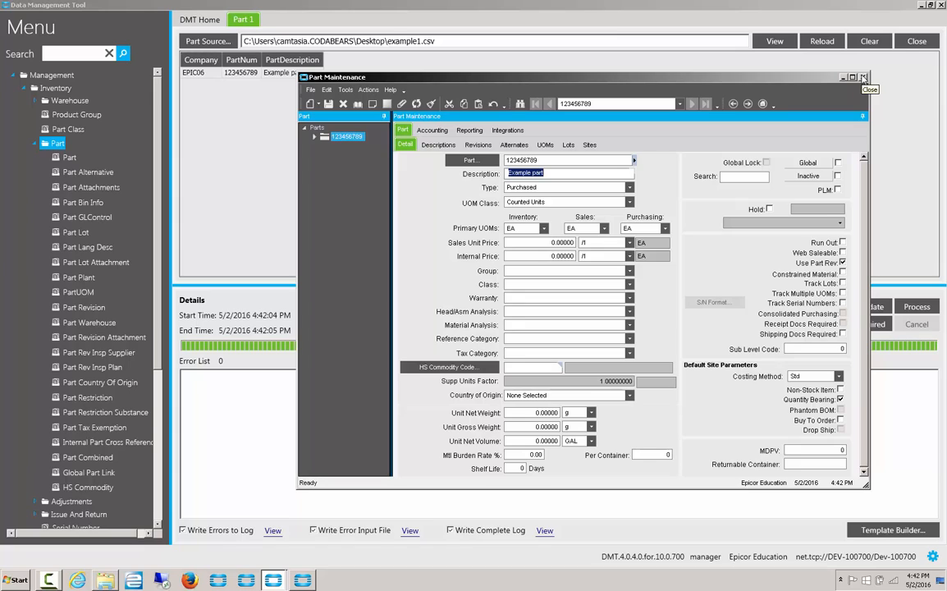
pyautogui.click(863, 77)
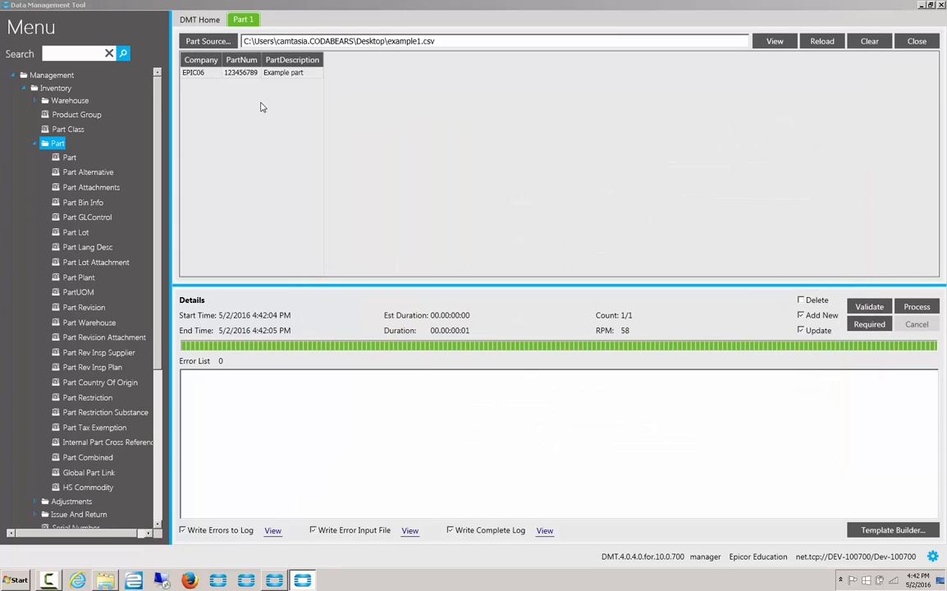
pyautogui.moveTo(722, 82)
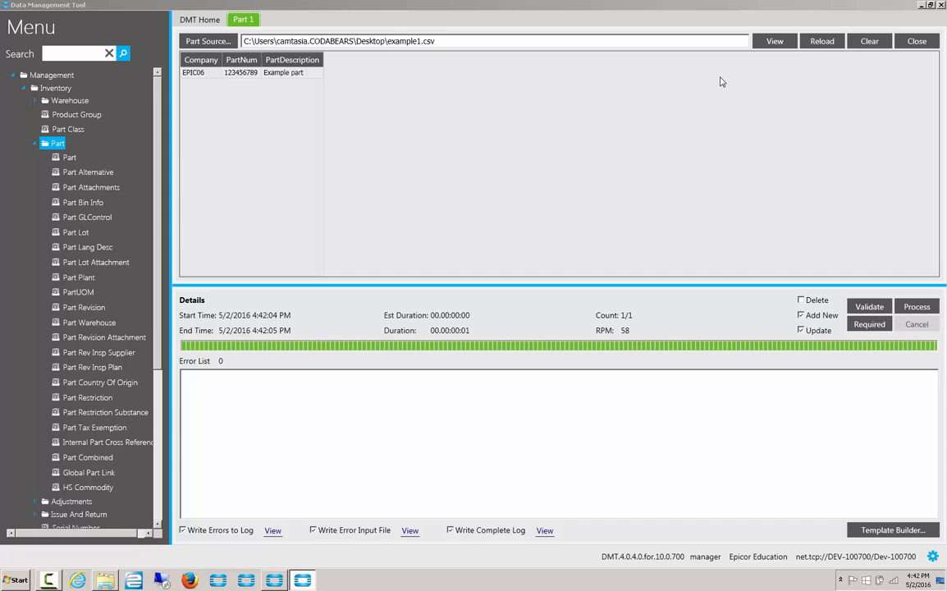
pyautogui.moveTo(868, 41)
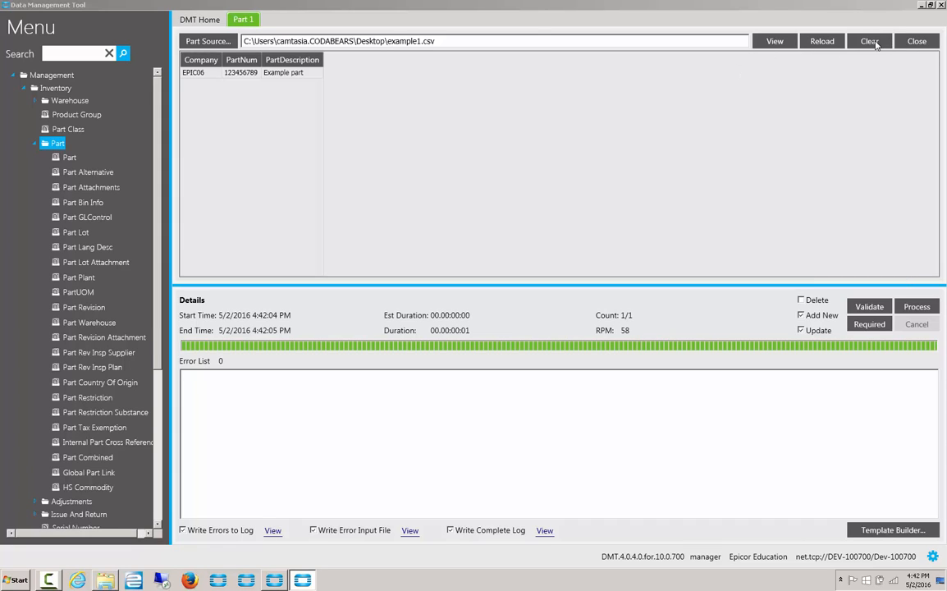
# Clear the loaded part data and the source file path, then launch Excel
pyautogui.click(869, 41)
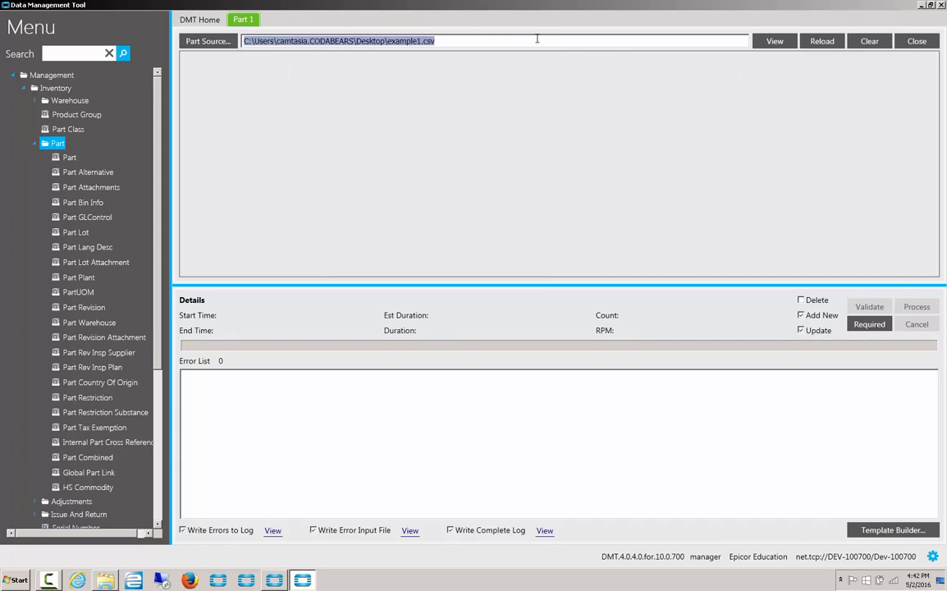
pyautogui.click(869, 41)
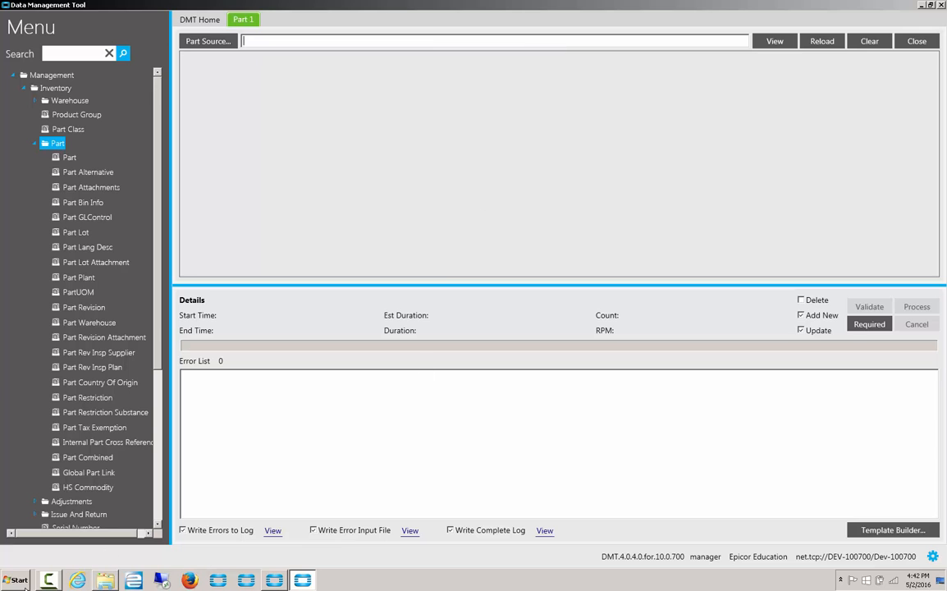
pyautogui.moveTo(118, 344)
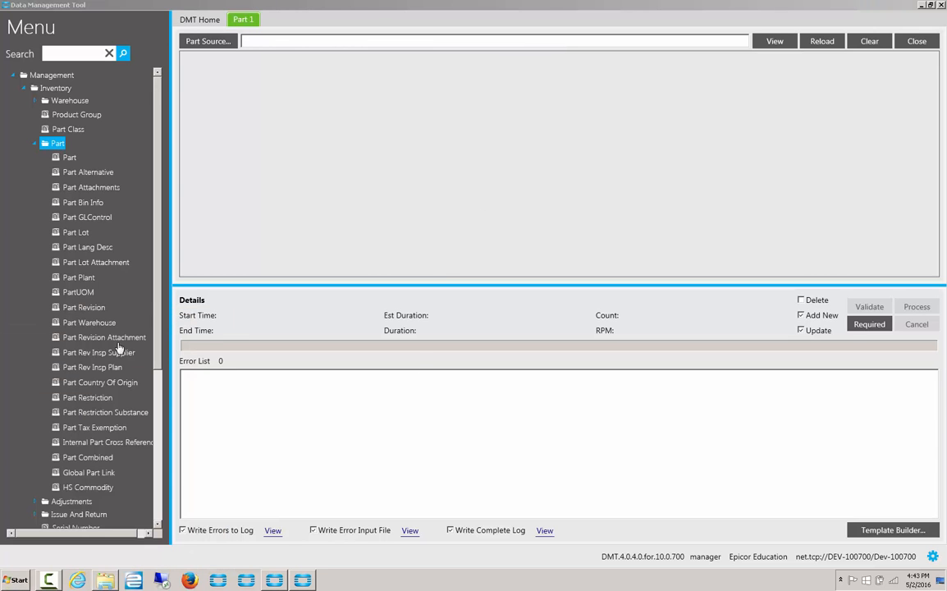
pyautogui.click(332, 581)
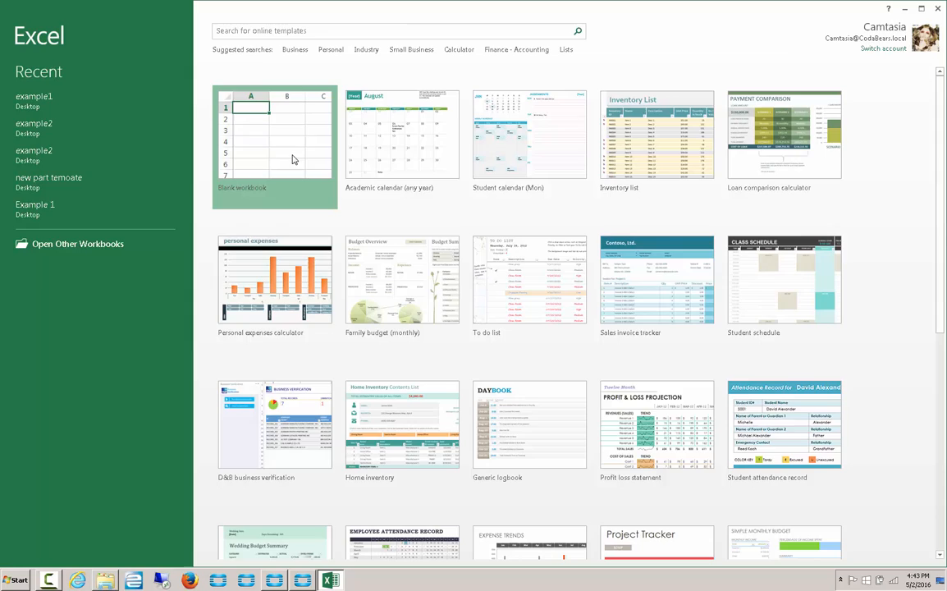
# Start a blank workbook and begin a From SQL Server data connection
pyautogui.click(274, 135)
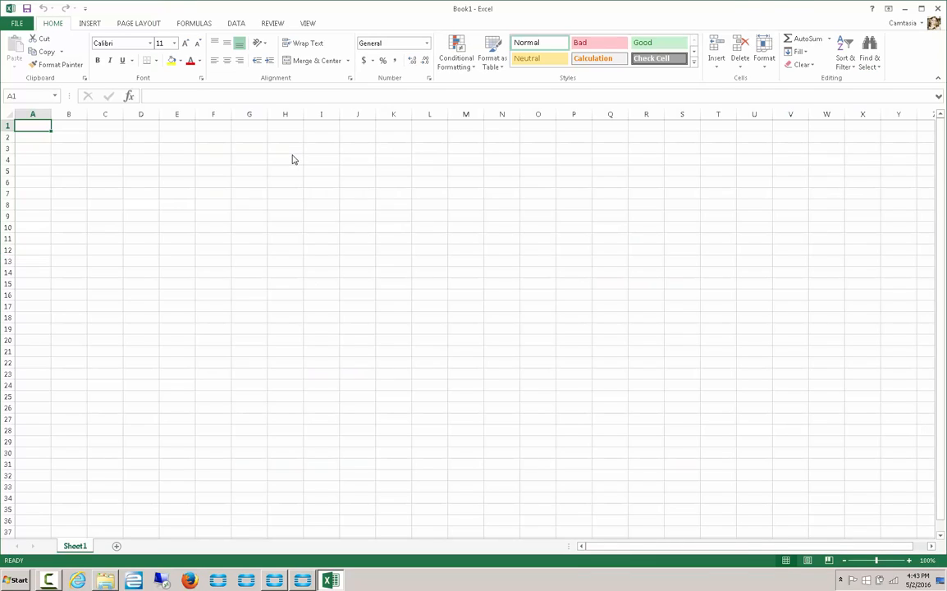
pyautogui.moveTo(250, 114)
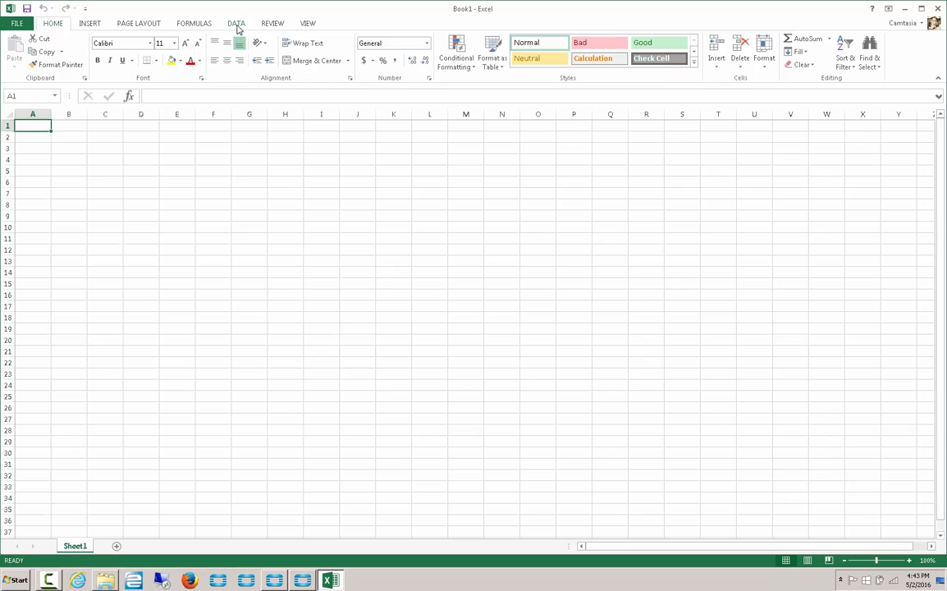
pyautogui.click(236, 23)
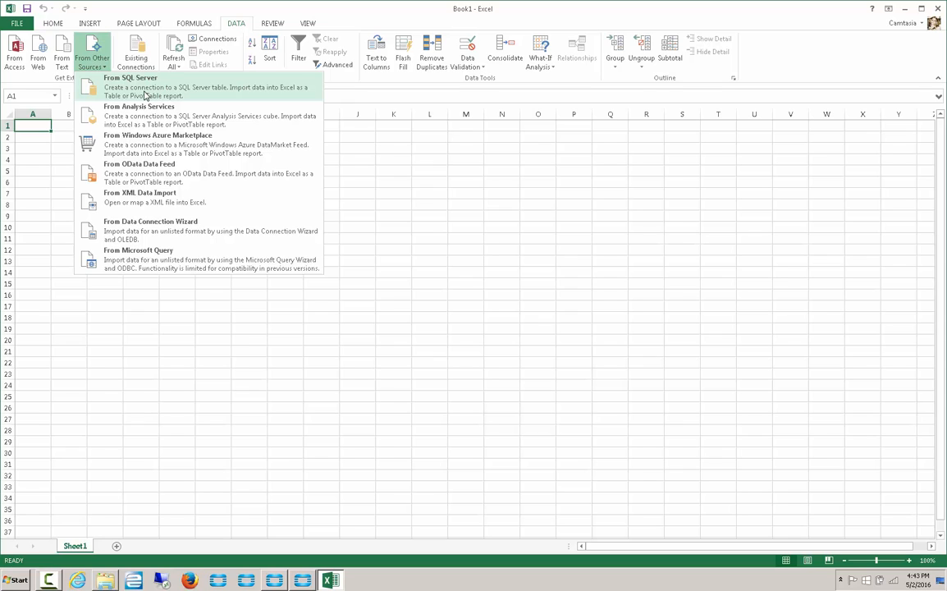
pyautogui.click(130, 85)
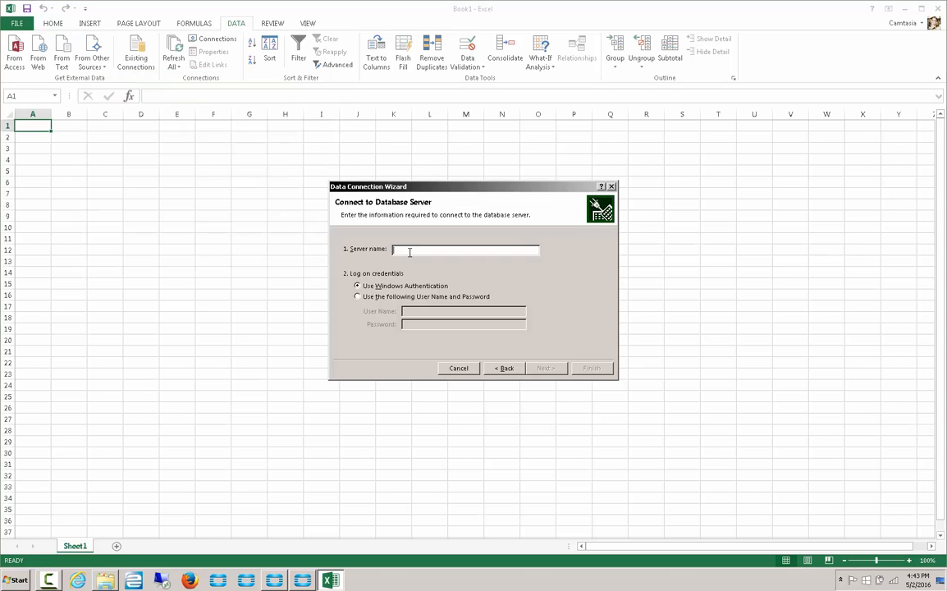
# Connect to server Dev and choose the Part table in the E10Train database
pyautogui.write('Dev-100700')
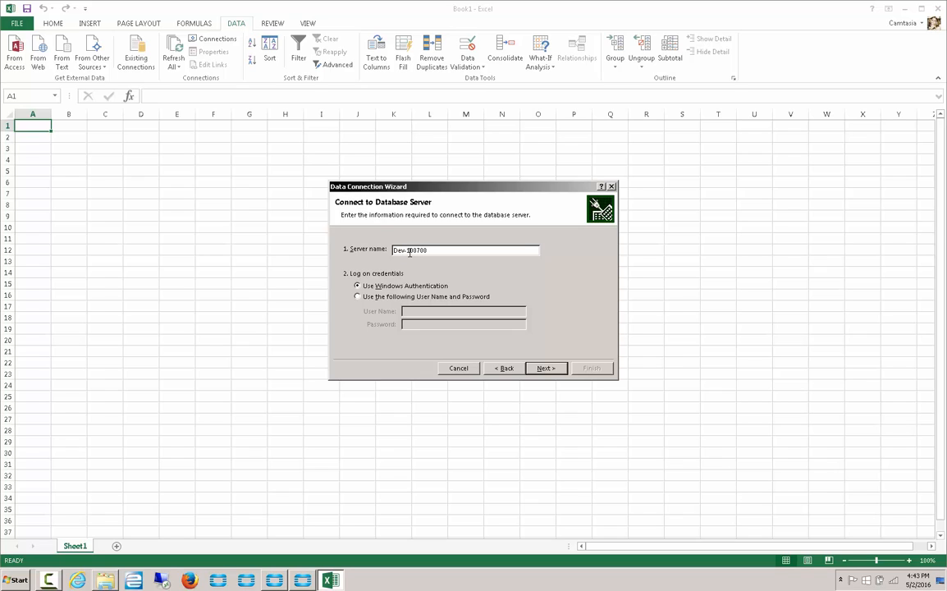
pyautogui.click(545, 367)
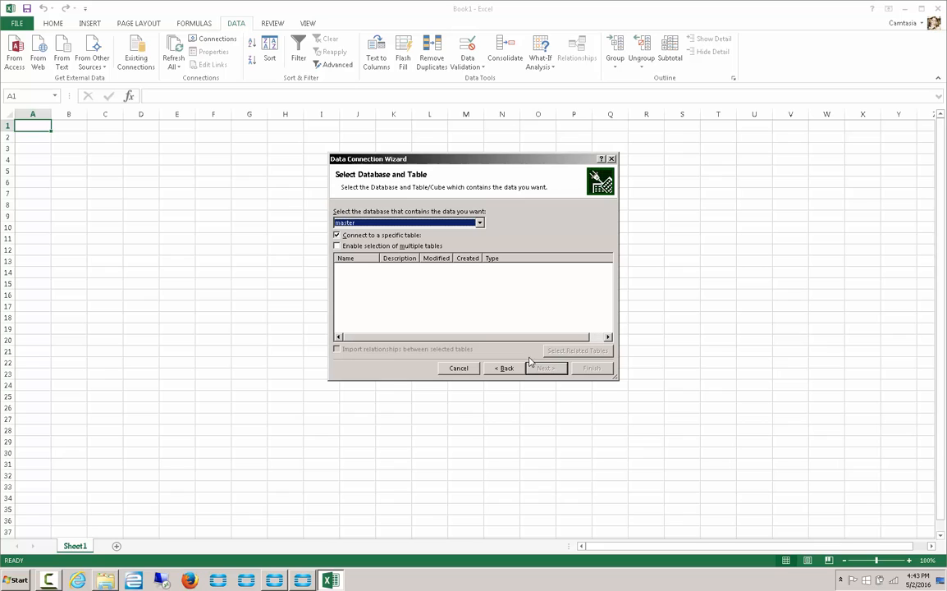
pyautogui.click(479, 223)
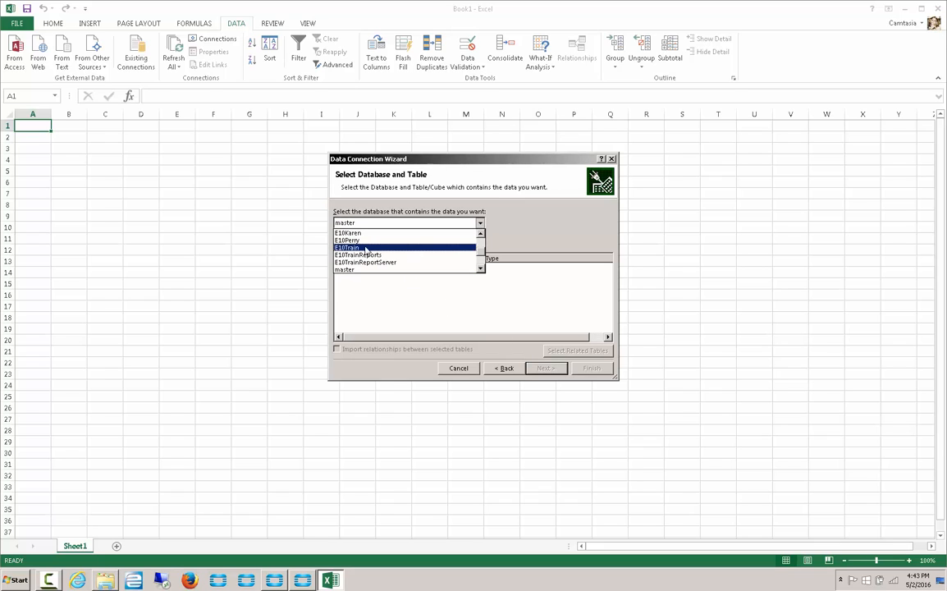
pyautogui.click(348, 248)
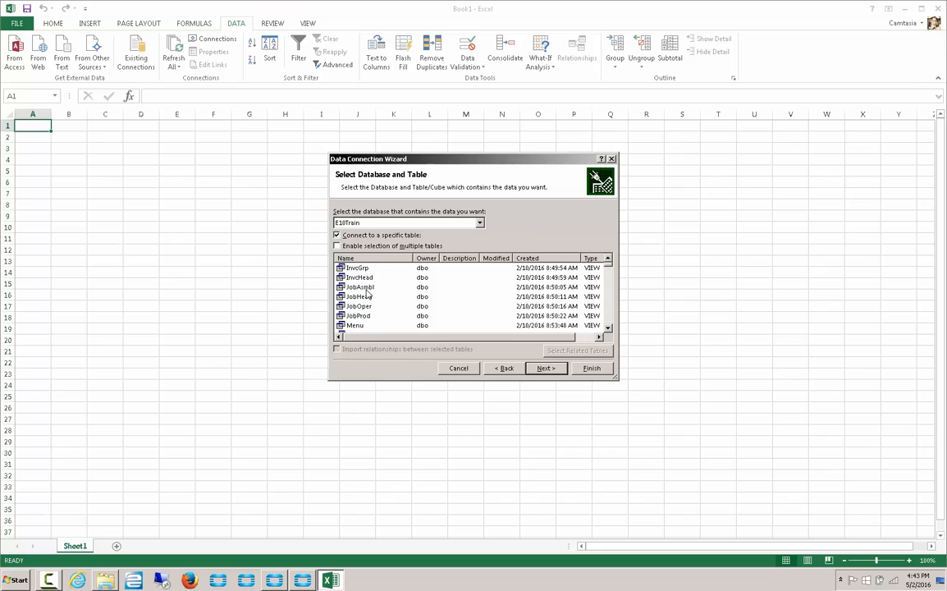
pyautogui.scroll(-3)
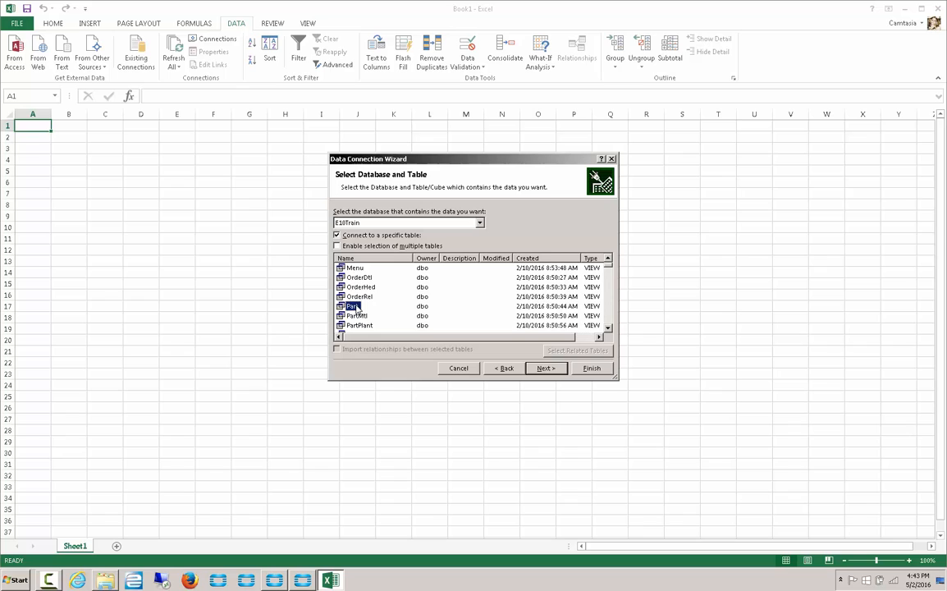
pyautogui.click(545, 367)
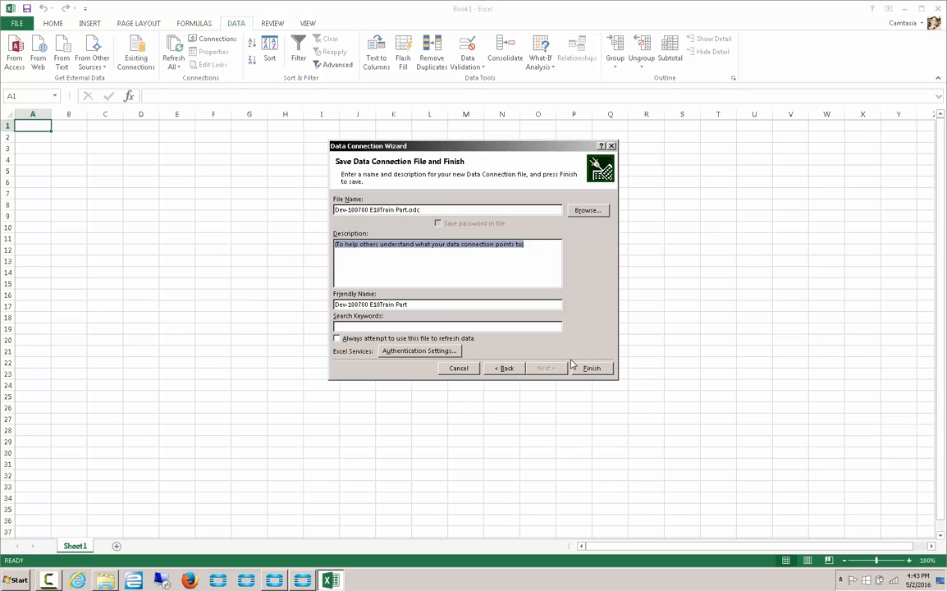
# Finish the data connection, replacing the existing .odc connection file
pyautogui.click(590, 368)
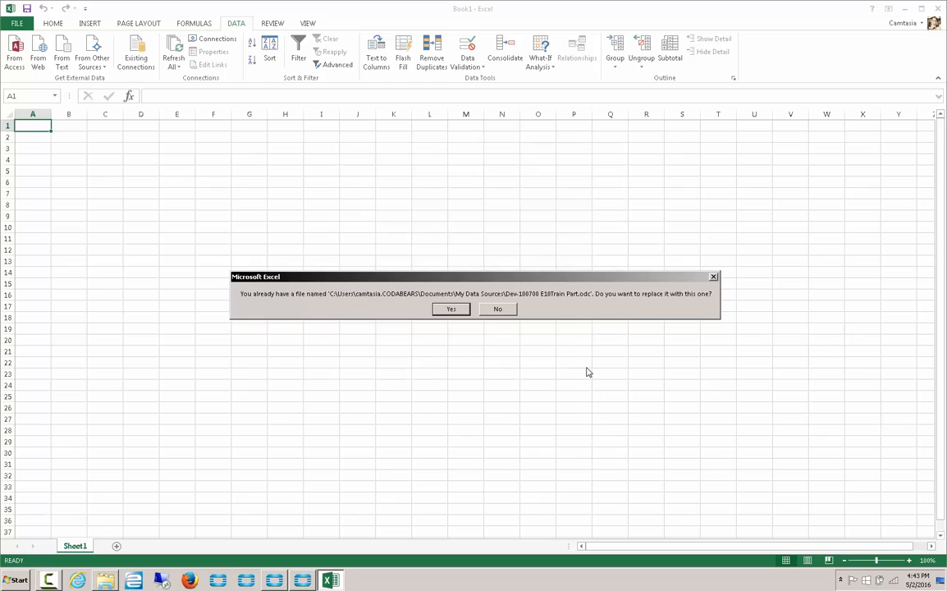
pyautogui.moveTo(451, 309)
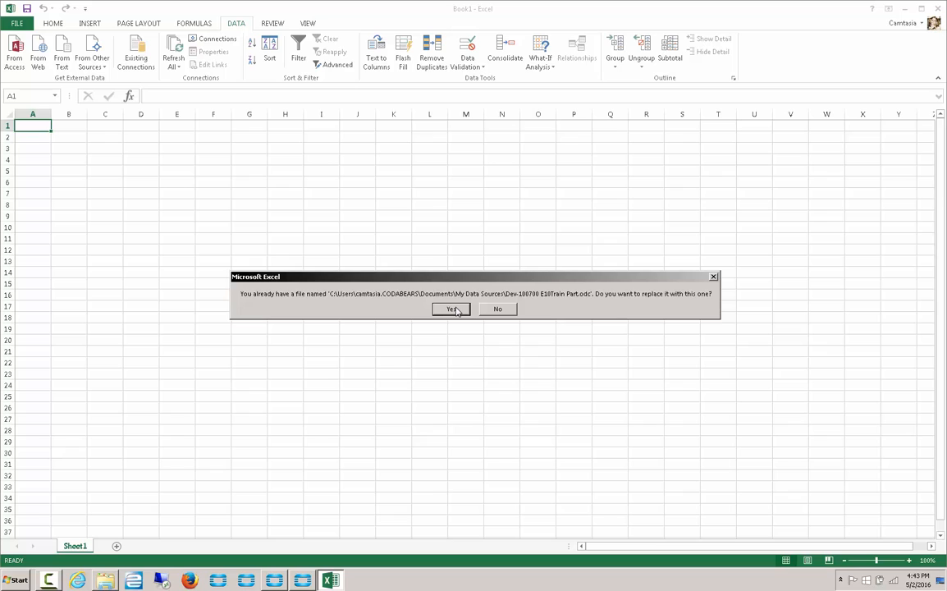
pyautogui.click(451, 308)
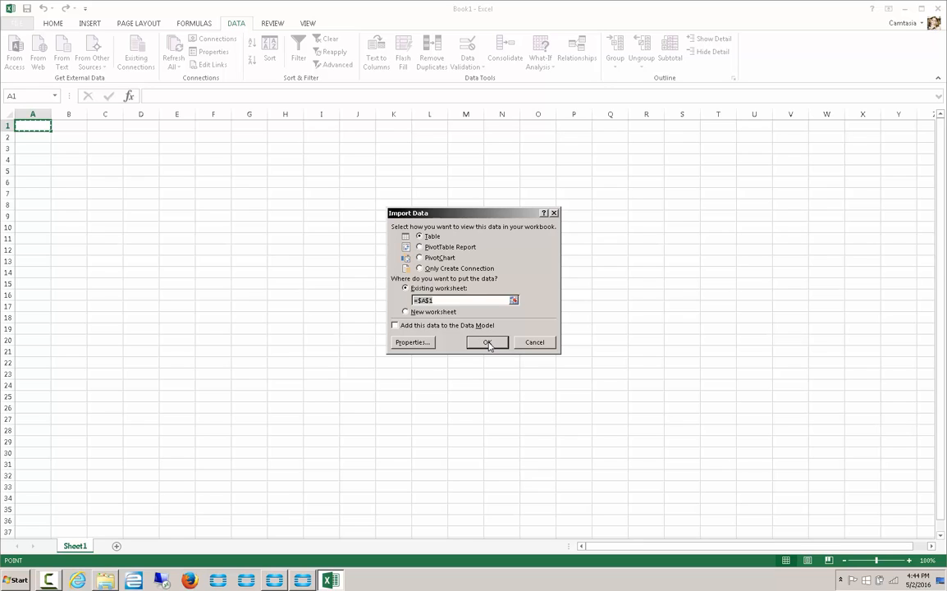
# Import the Part data as a table into the existing worksheet at $A$1
pyautogui.click(485, 342)
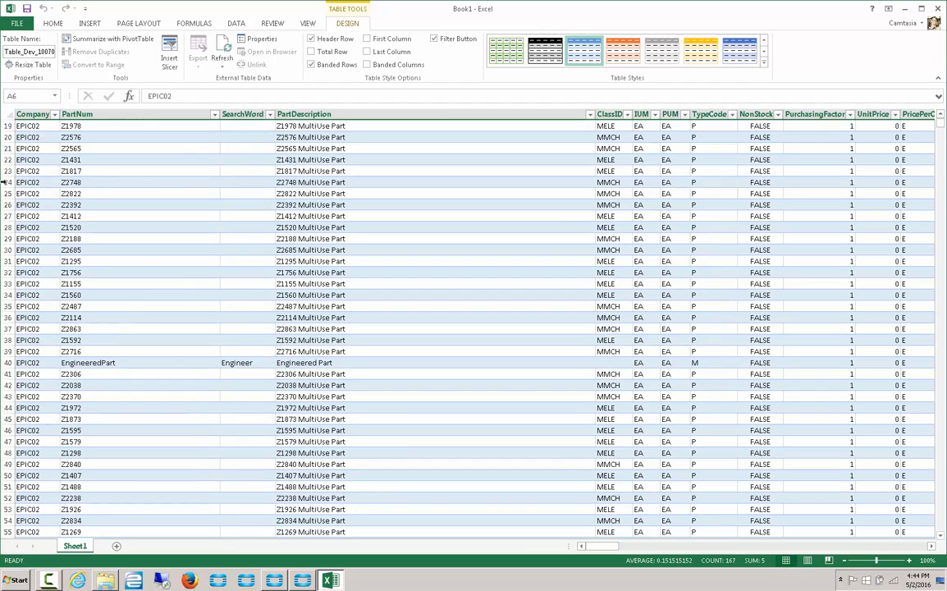
# Select and delete the unwanted rows, leaving only the four EPIC06 part rows
pyautogui.scroll(-3)
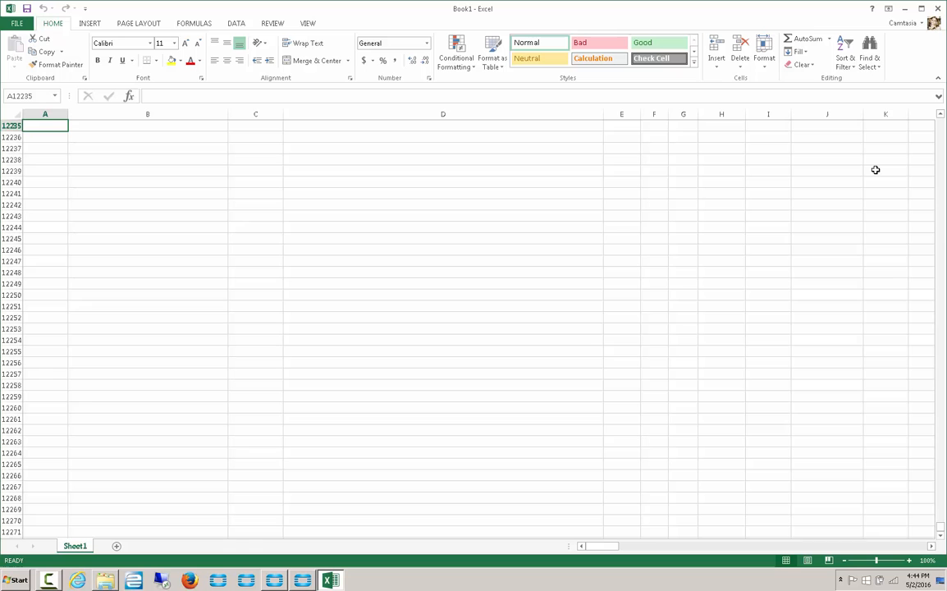
pyautogui.scroll(3)
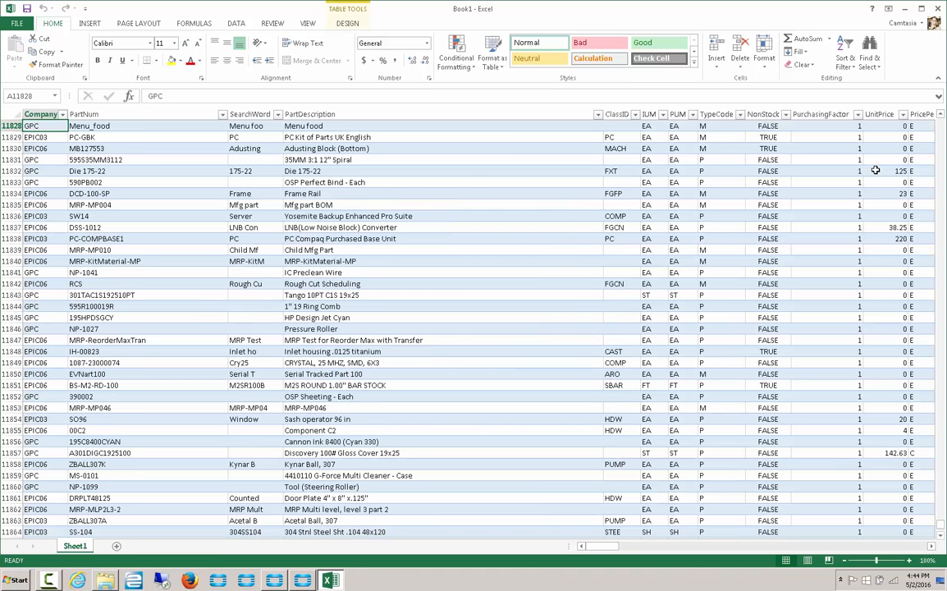
pyautogui.scroll(-3)
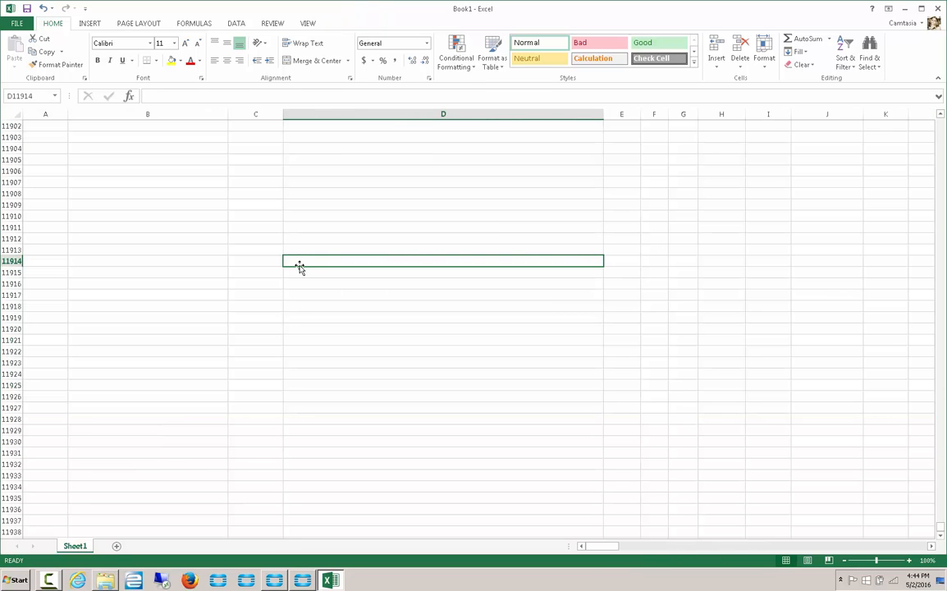
pyautogui.click(46, 261)
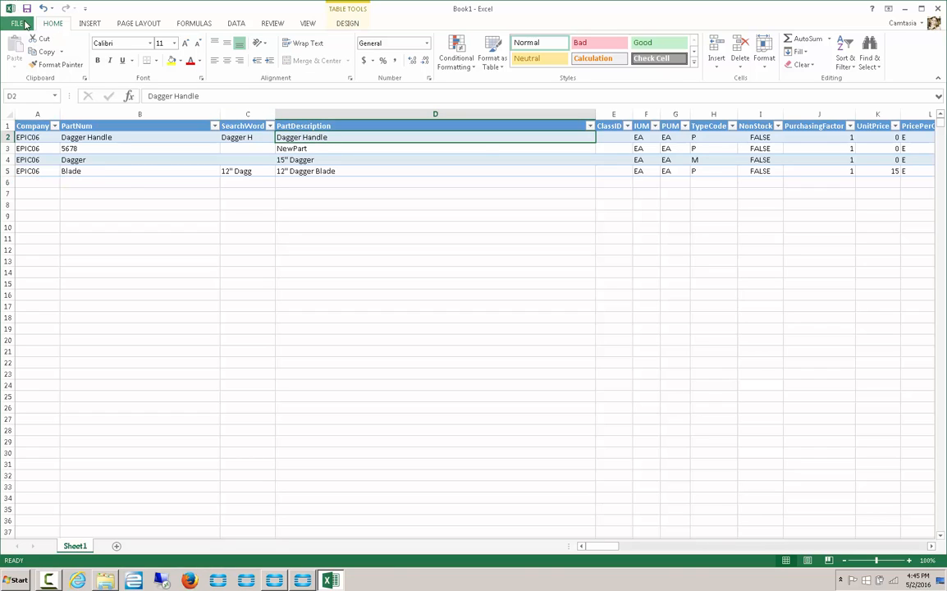
# Start Save As and choose the Desktop as the save location
pyautogui.click(16, 23)
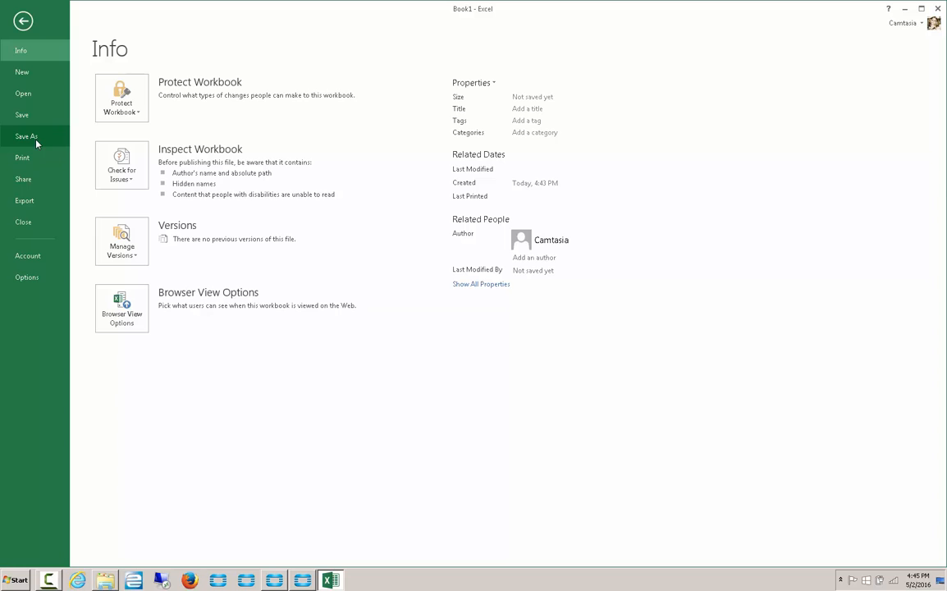
pyautogui.click(26, 136)
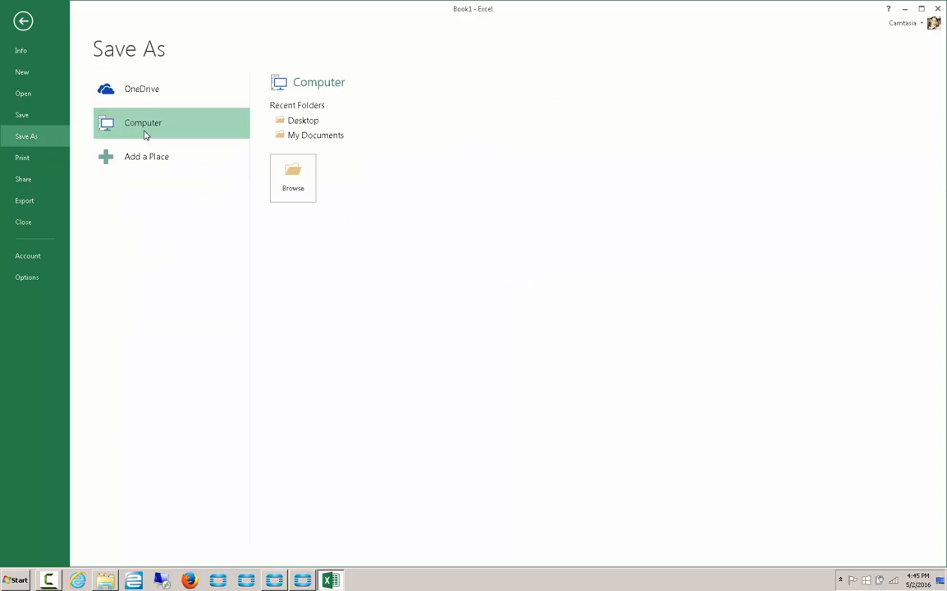
pyautogui.click(292, 177)
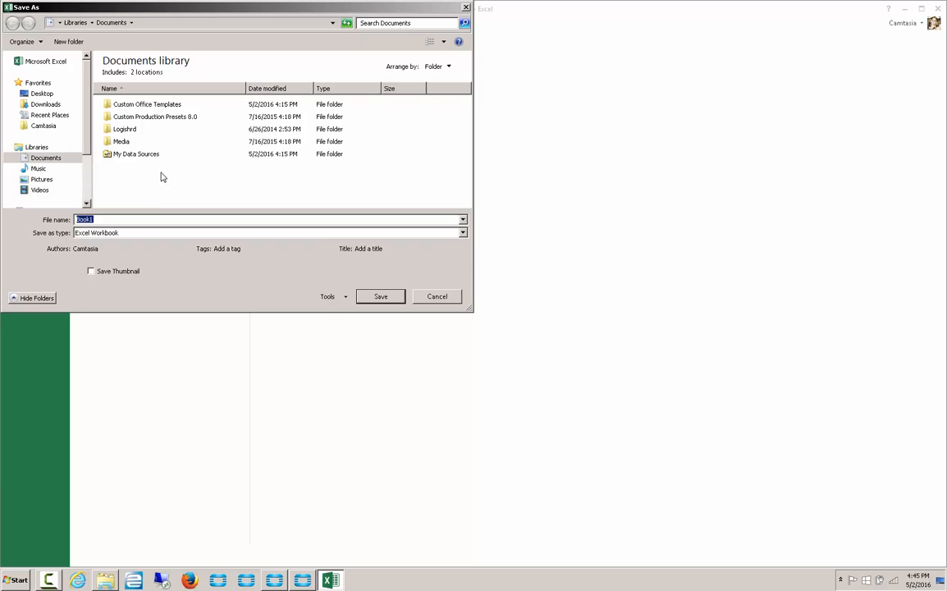
pyautogui.click(43, 92)
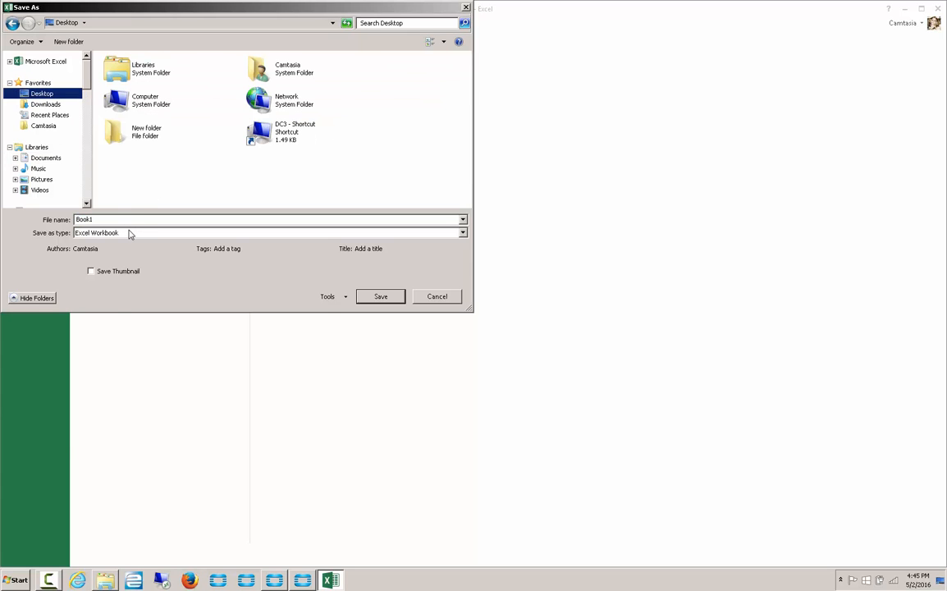
# Save the workbook as Book1 in CSV (Comma delimited) format, keeping CSV at the warning
pyautogui.click(463, 233)
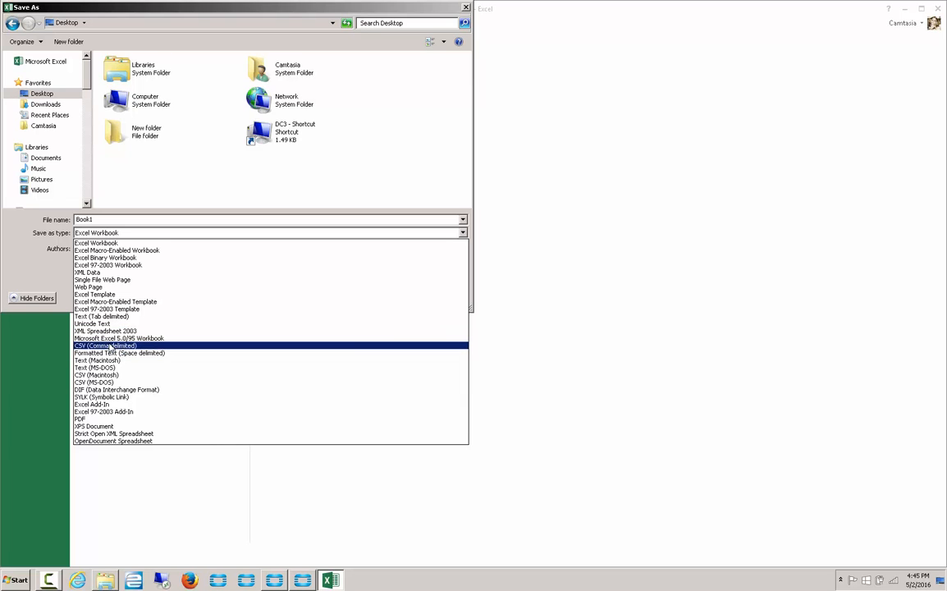
pyautogui.moveTo(108, 348)
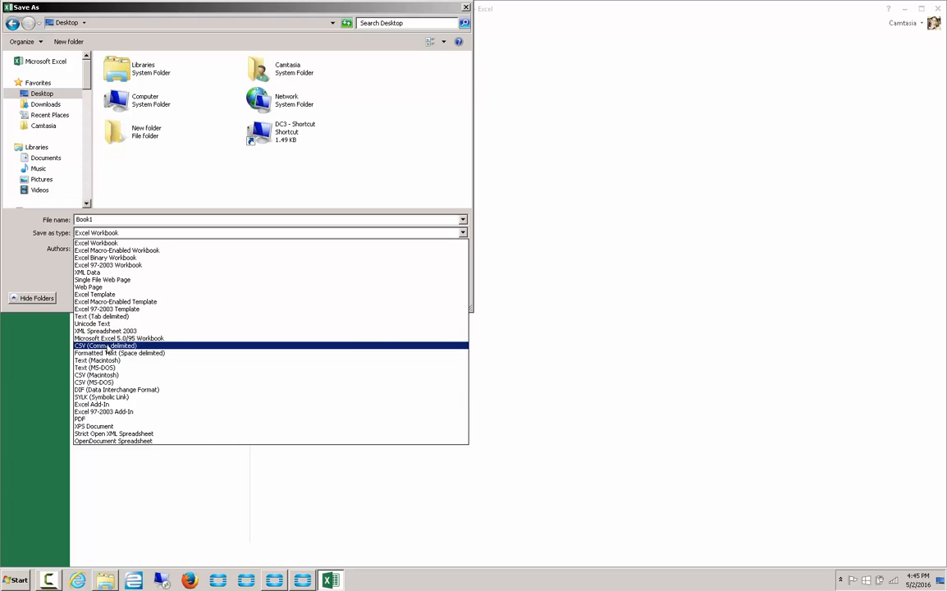
pyautogui.click(105, 345)
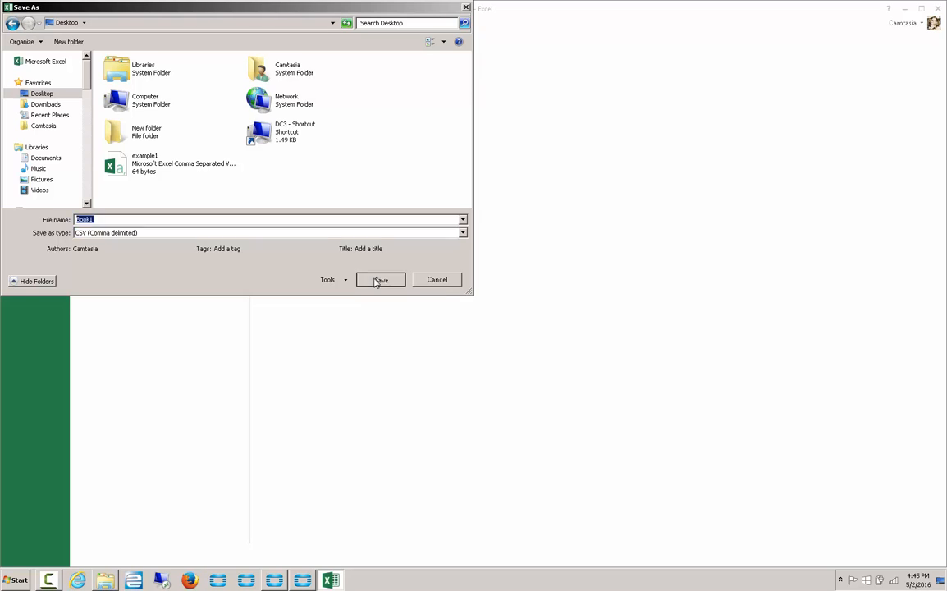
pyautogui.click(381, 279)
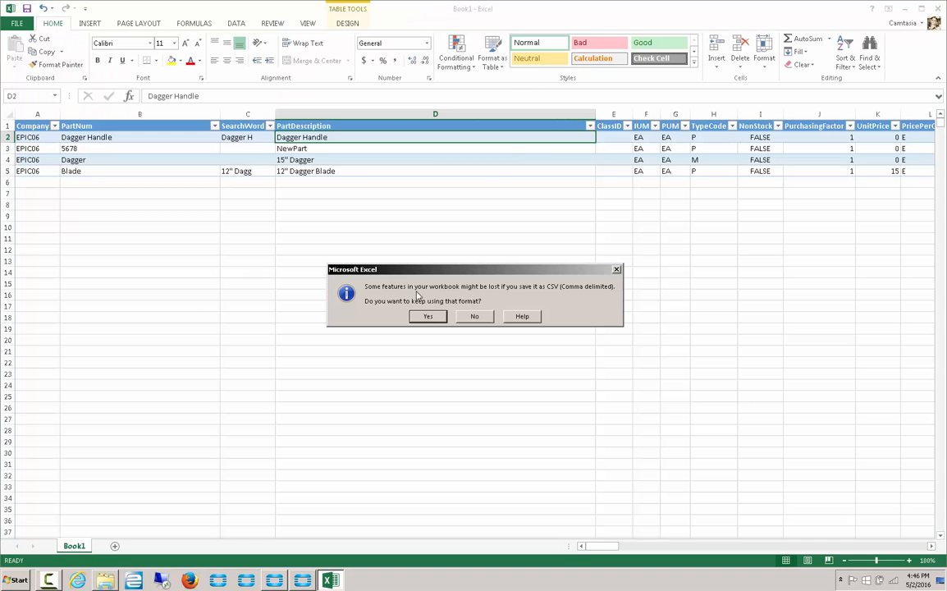
pyautogui.click(427, 315)
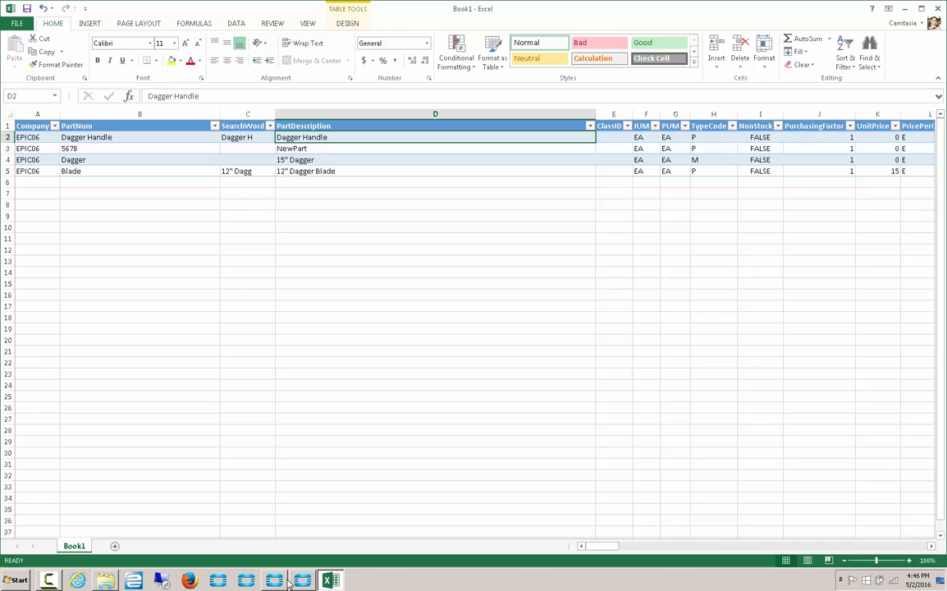
# Load Book1.csv as the Part import source in DMT and dismiss the invalid-columns warning
pyautogui.click(302, 581)
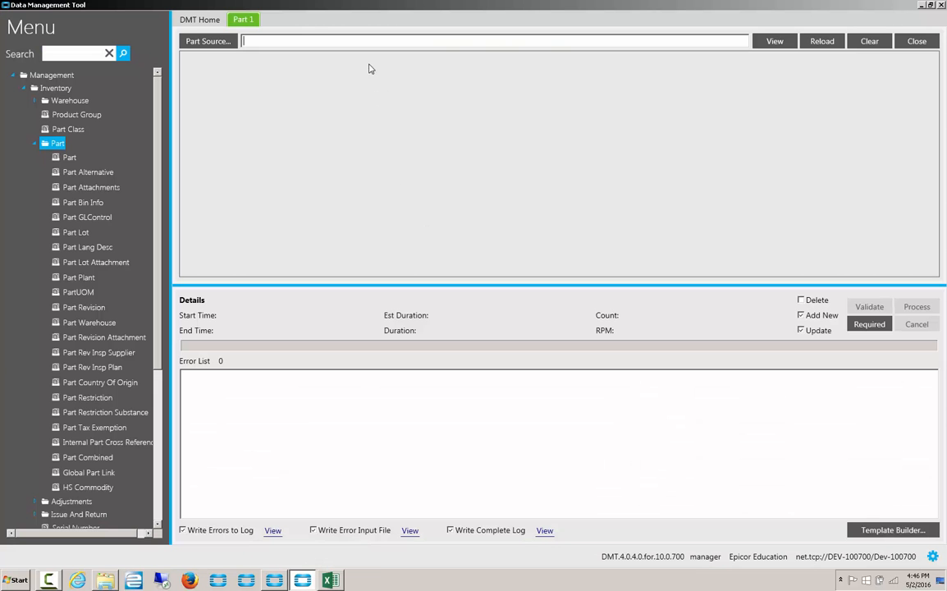
pyautogui.click(207, 41)
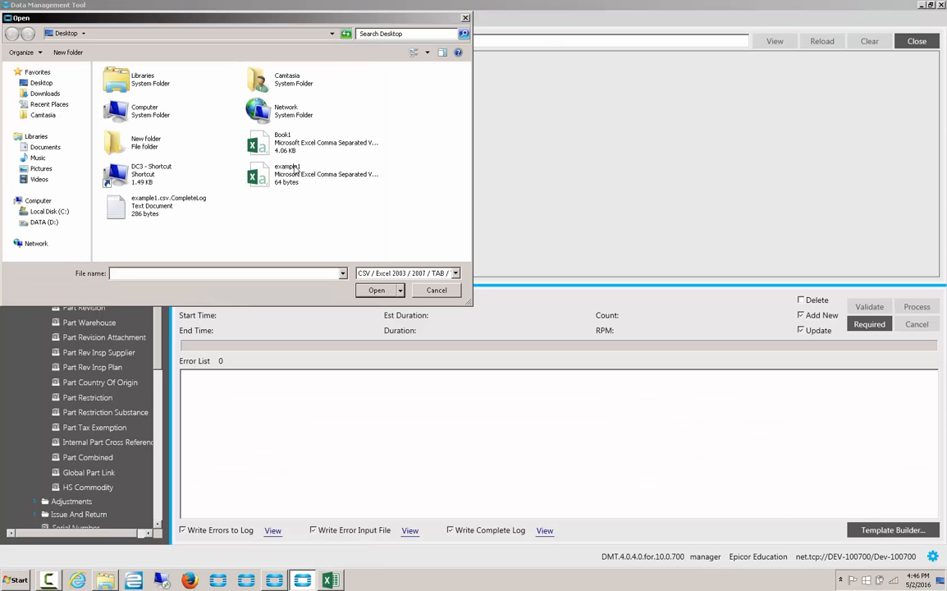
pyautogui.click(376, 289)
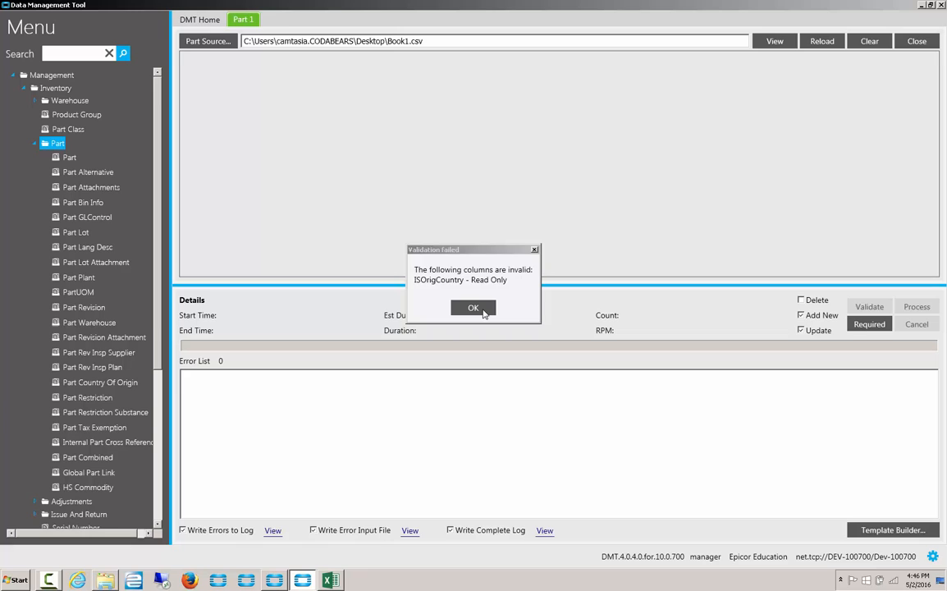
pyautogui.click(472, 306)
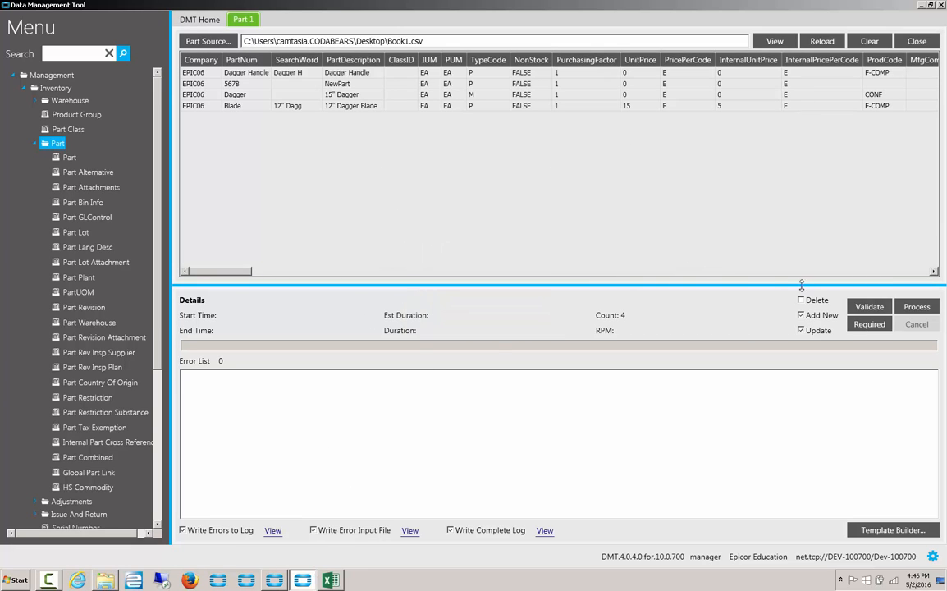
# Find the ISOrigCountry column in the spreadsheet and delete it
pyautogui.click(330, 581)
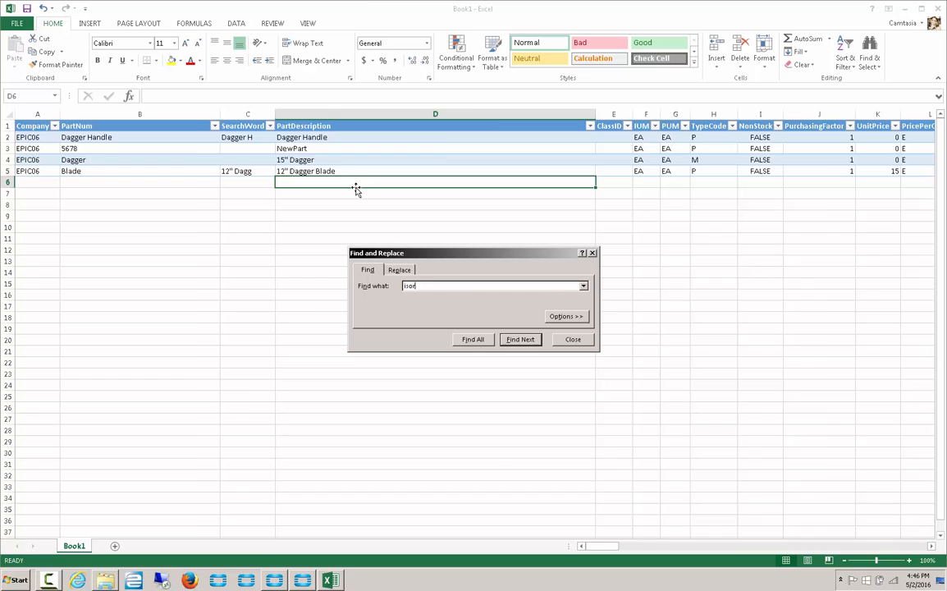
pyautogui.click(520, 338)
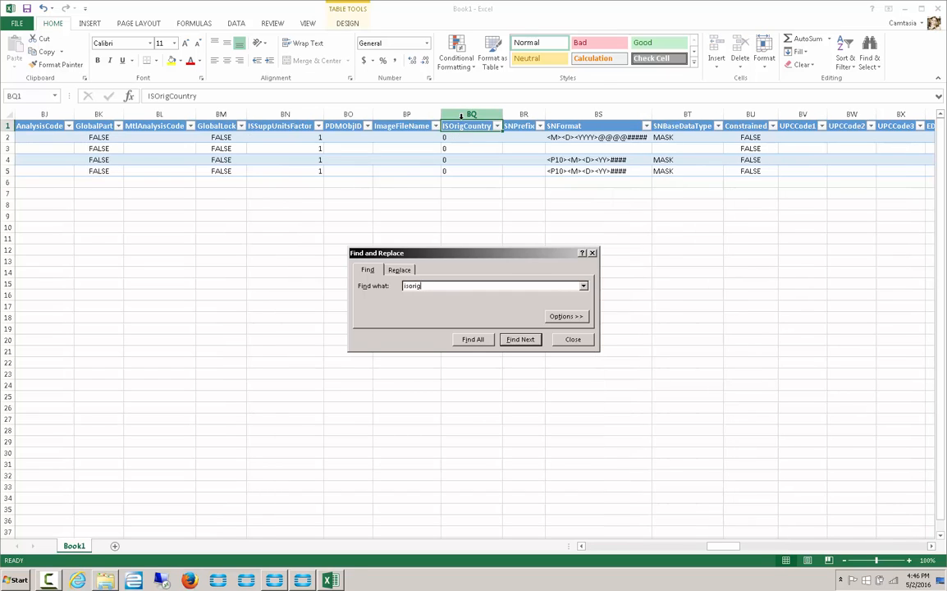
pyautogui.rightClick(471, 124)
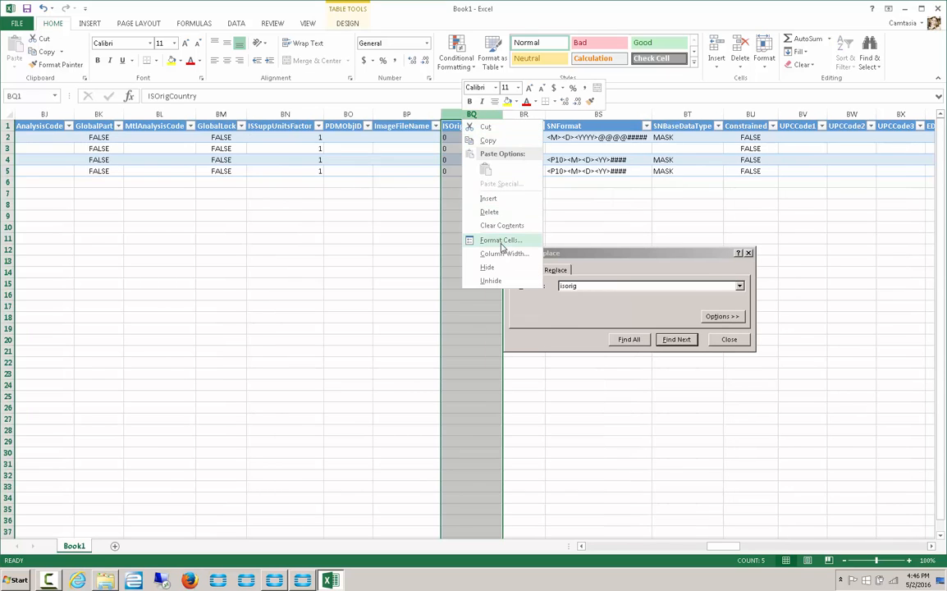
pyautogui.moveTo(492, 246)
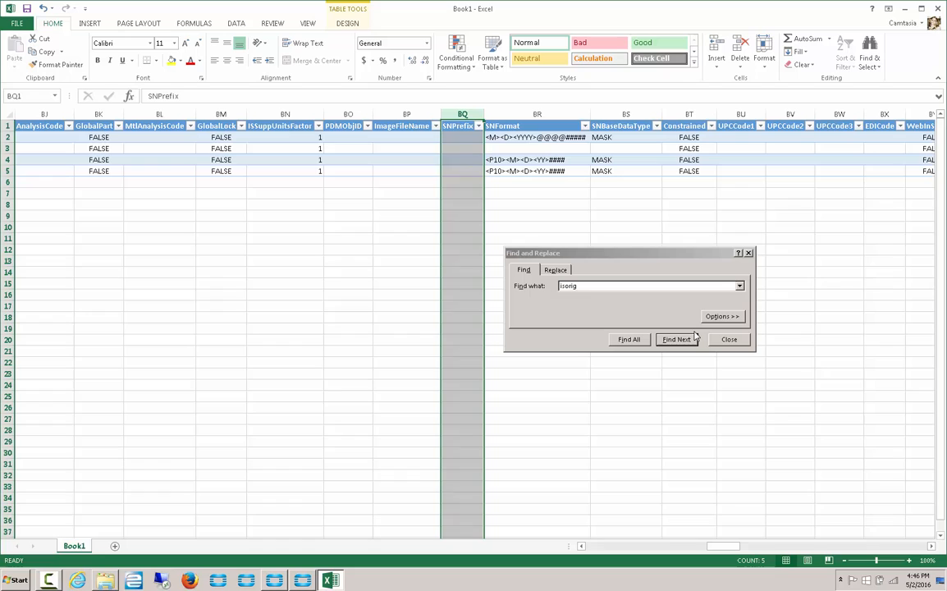
pyautogui.click(729, 338)
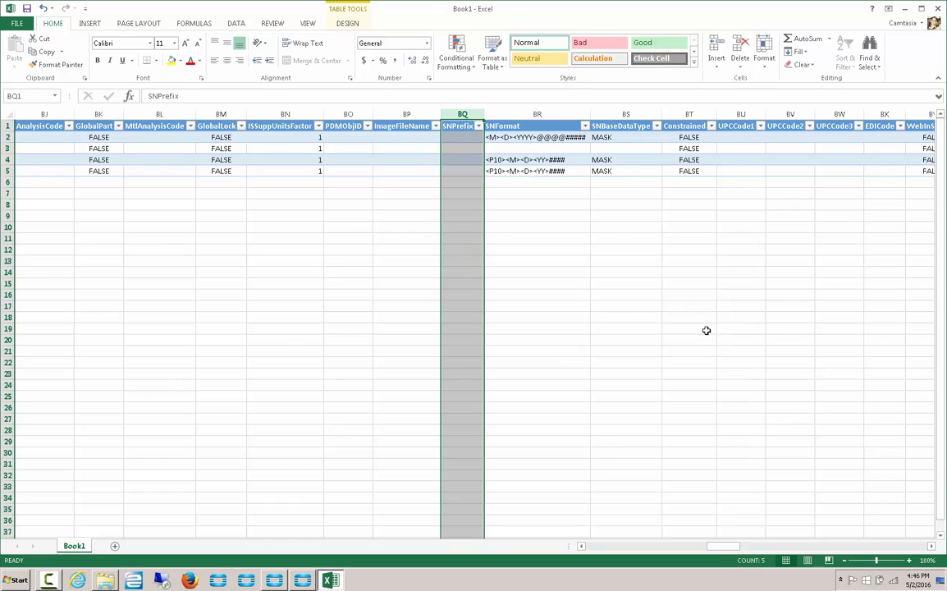
pyautogui.click(536, 249)
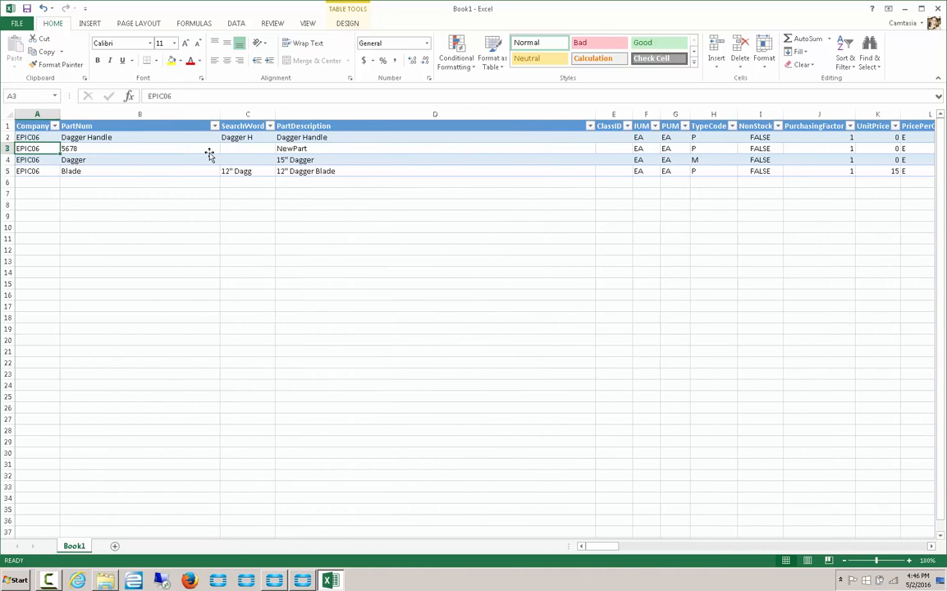
# Set the UnitPrice values to 5, 10, 4 and 21 and save, keeping CSV format
pyautogui.click(666, 148)
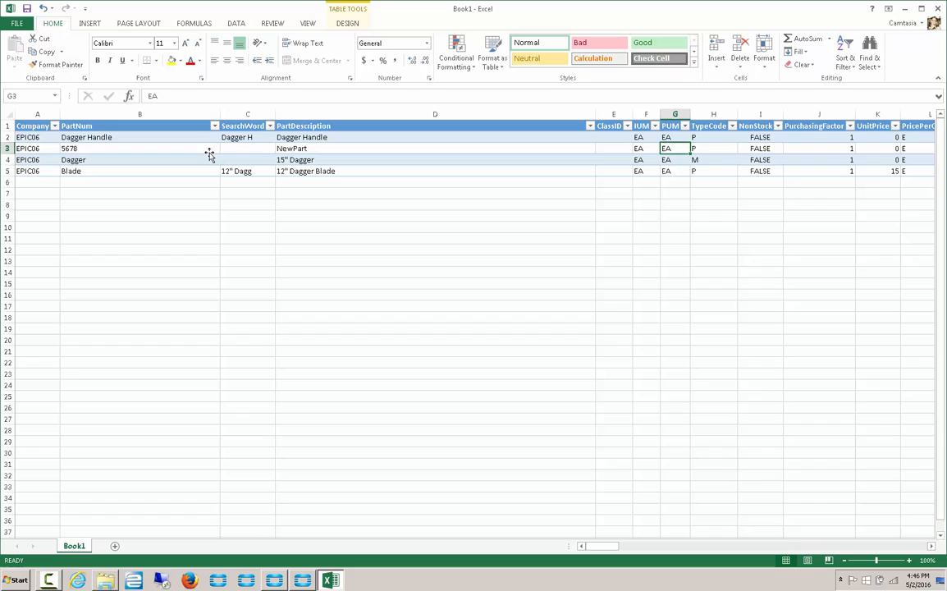
pyautogui.click(817, 148)
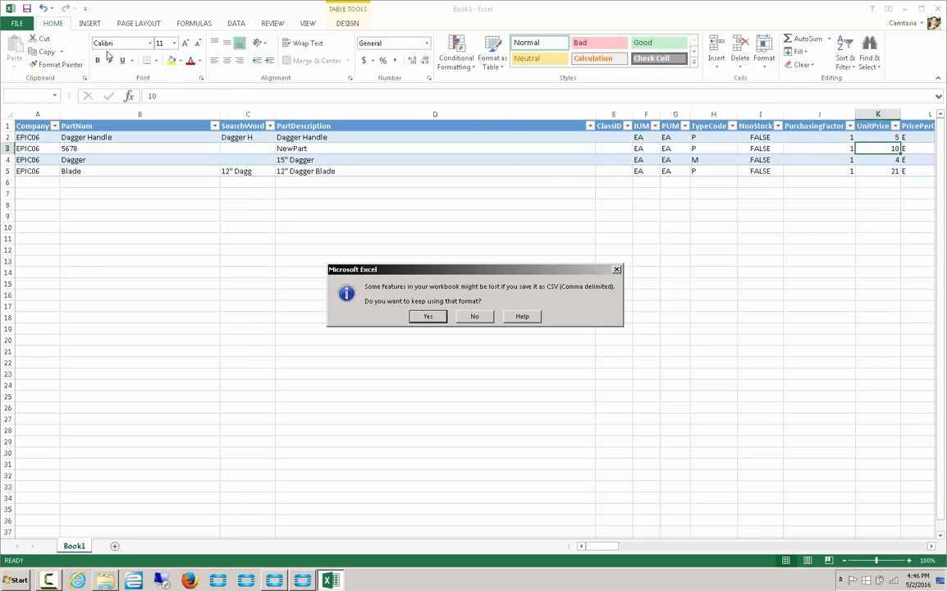
pyautogui.click(427, 315)
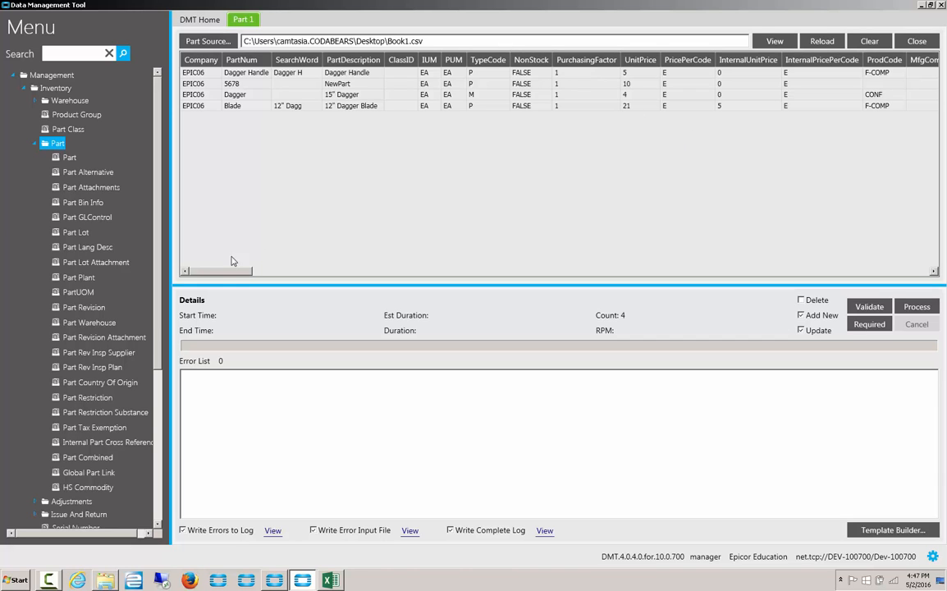
pyautogui.moveTo(344, 192)
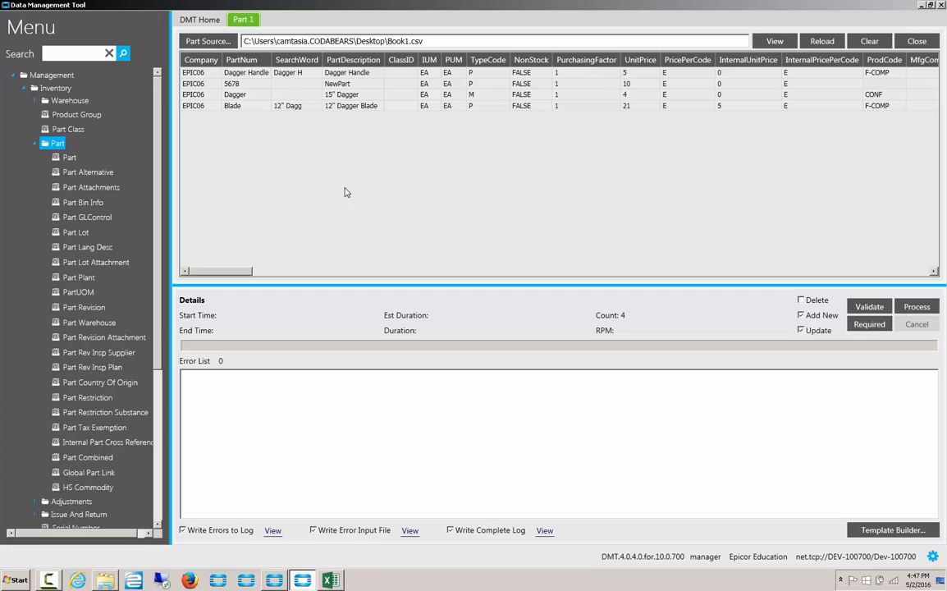
pyautogui.moveTo(764, 269)
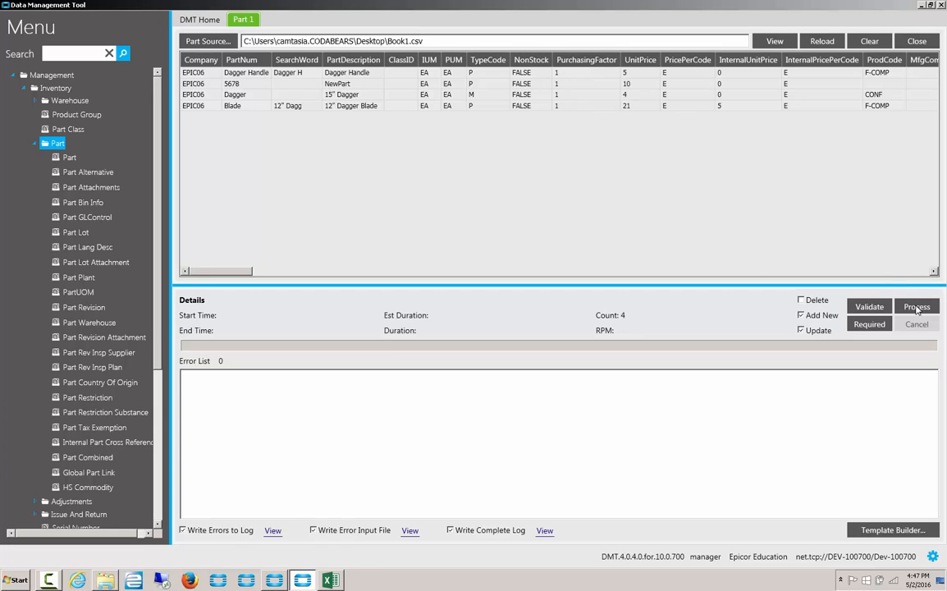
# Process the reloaded Book1.csv part records and review the resulting error list
pyautogui.click(915, 306)
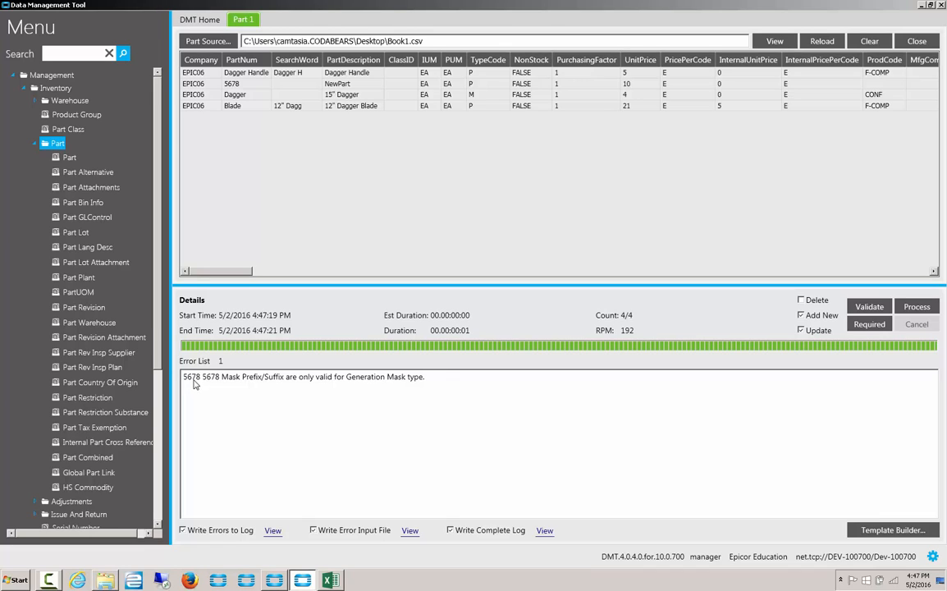
pyautogui.moveTo(368, 303)
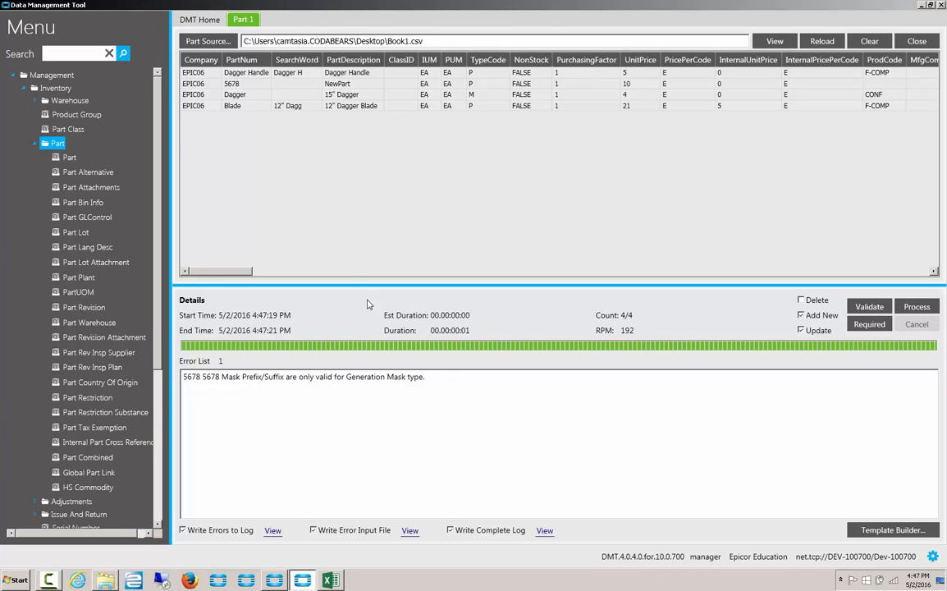
pyautogui.moveTo(352, 479)
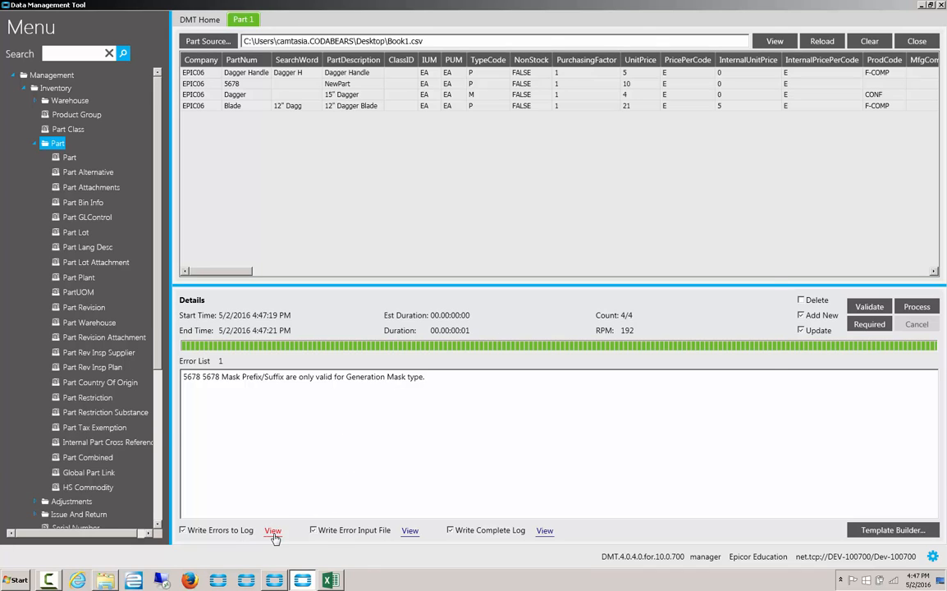
pyautogui.click(273, 530)
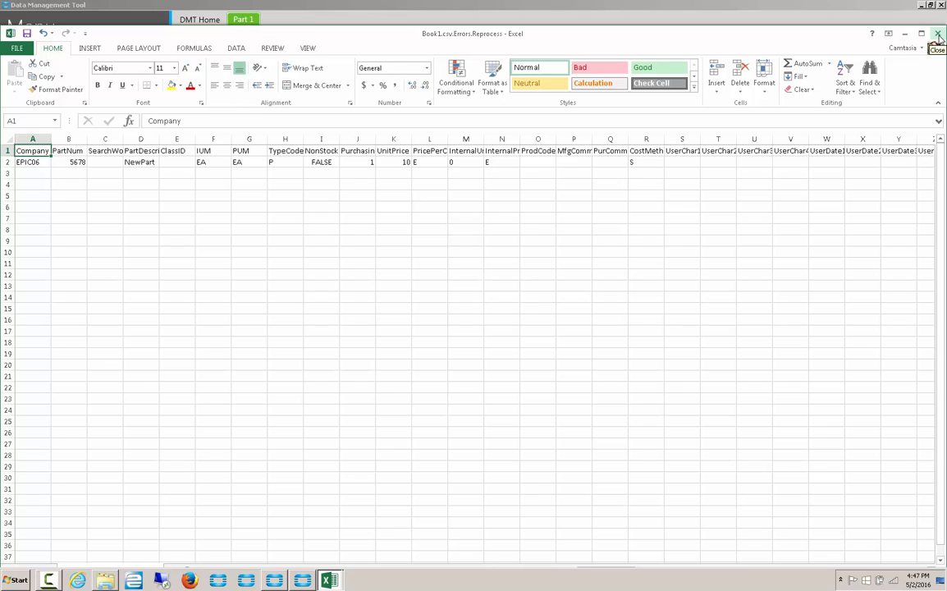
pyautogui.click(938, 33)
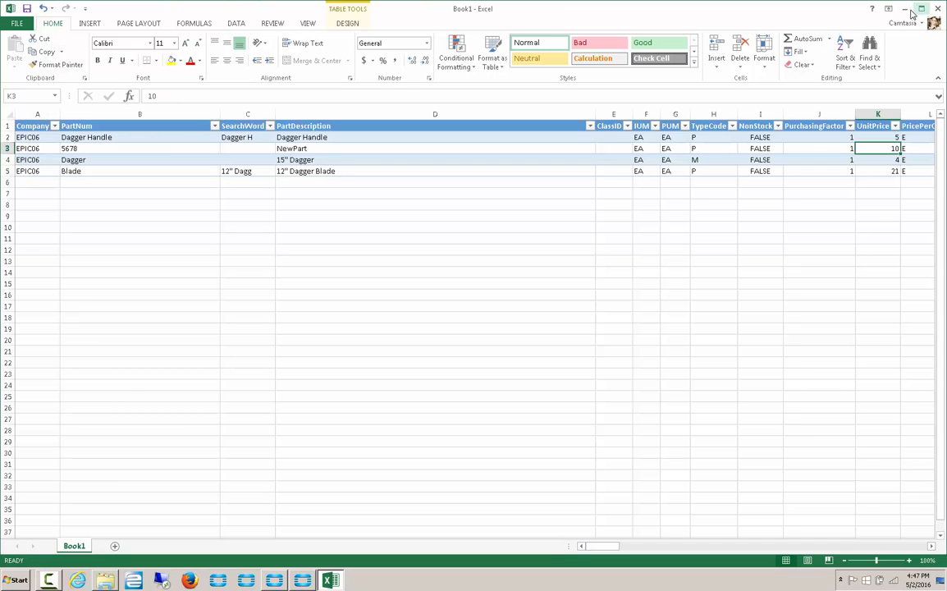
pyautogui.click(905, 10)
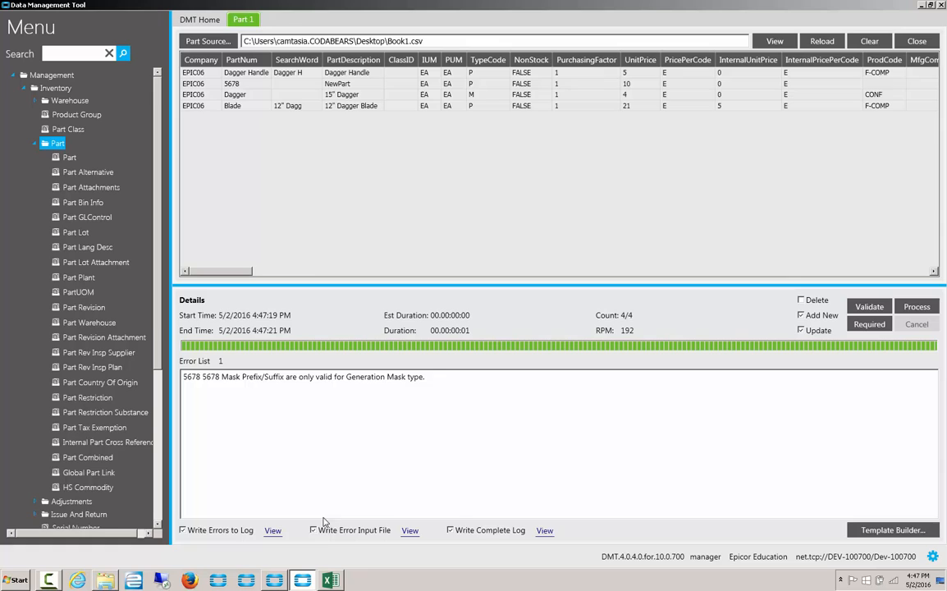
# View the complete processing log in Notepad showing 4/4 records and one error
pyautogui.click(545, 530)
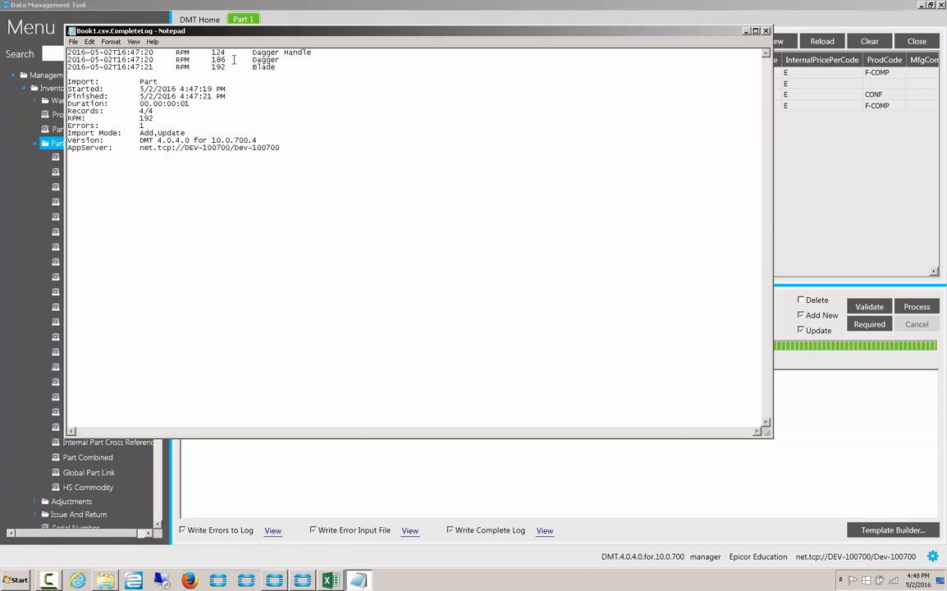
pyautogui.moveTo(615, 42)
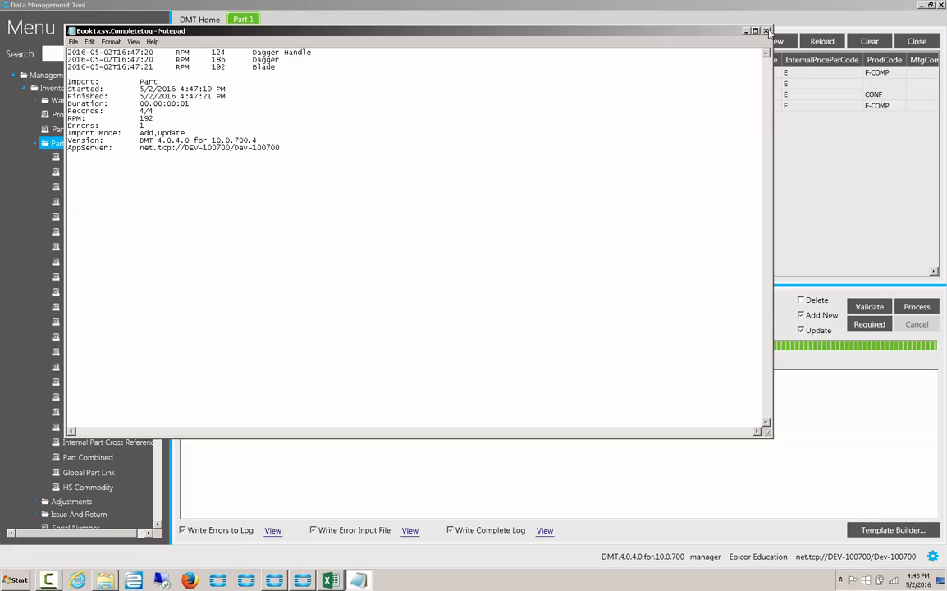
pyautogui.click(765, 31)
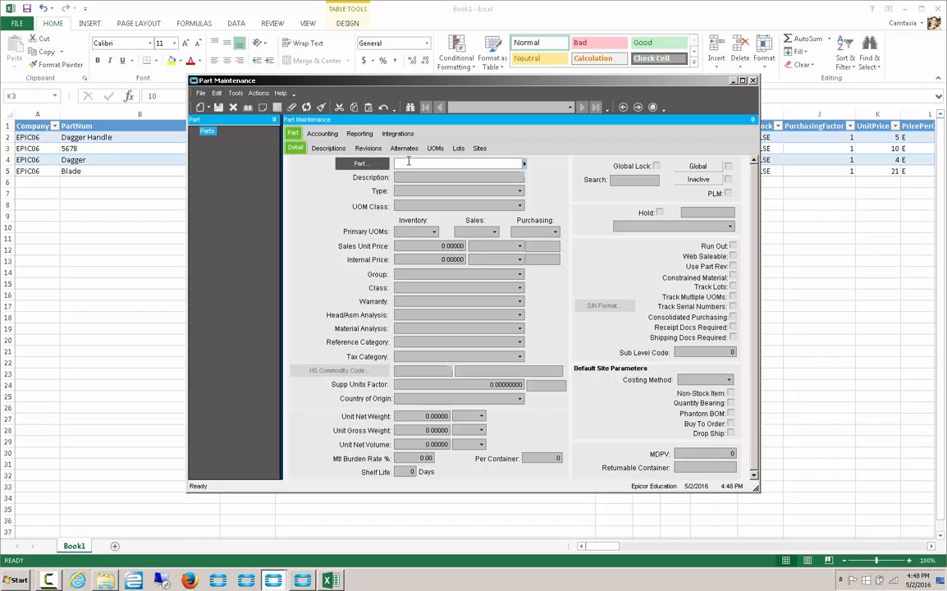
# Enter dagger in the Part field of Part Maintenance to look up the part
pyautogui.write('dagger')
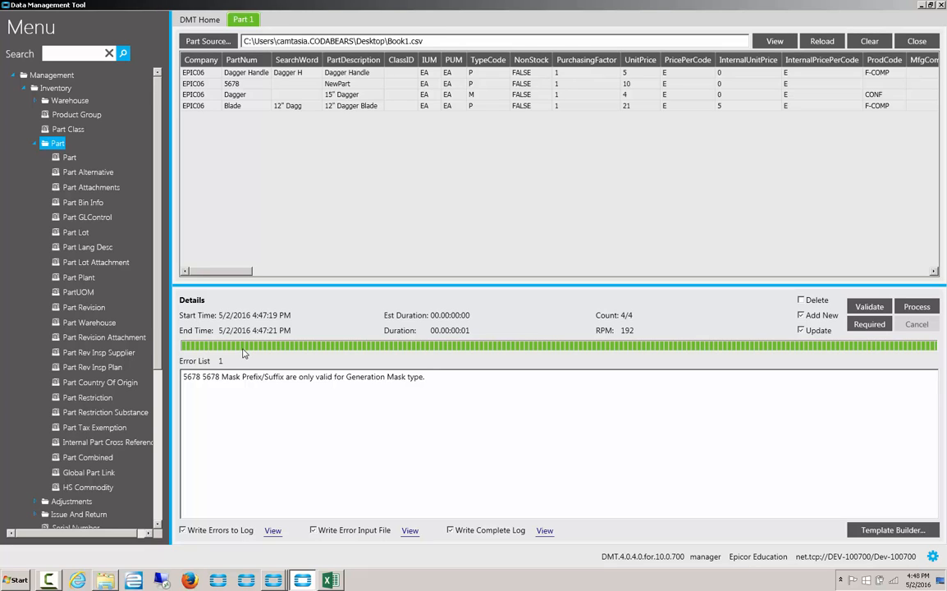
pyautogui.moveTo(712, 472)
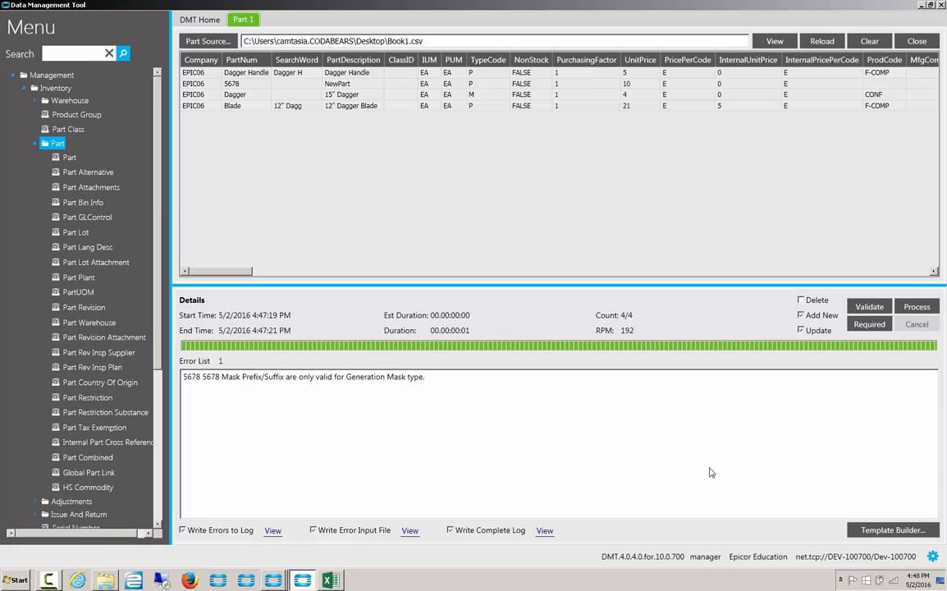